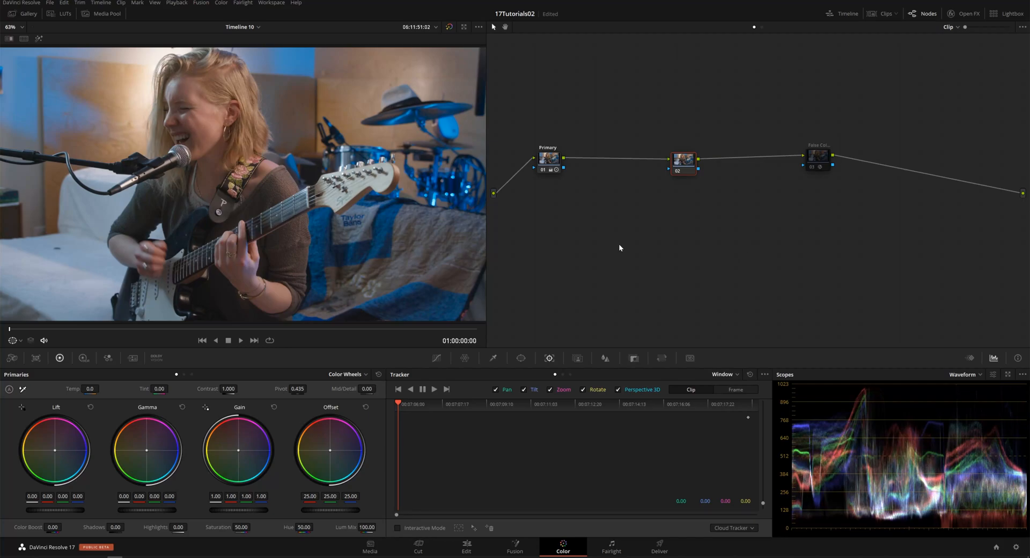
mouse_move(466, 350)
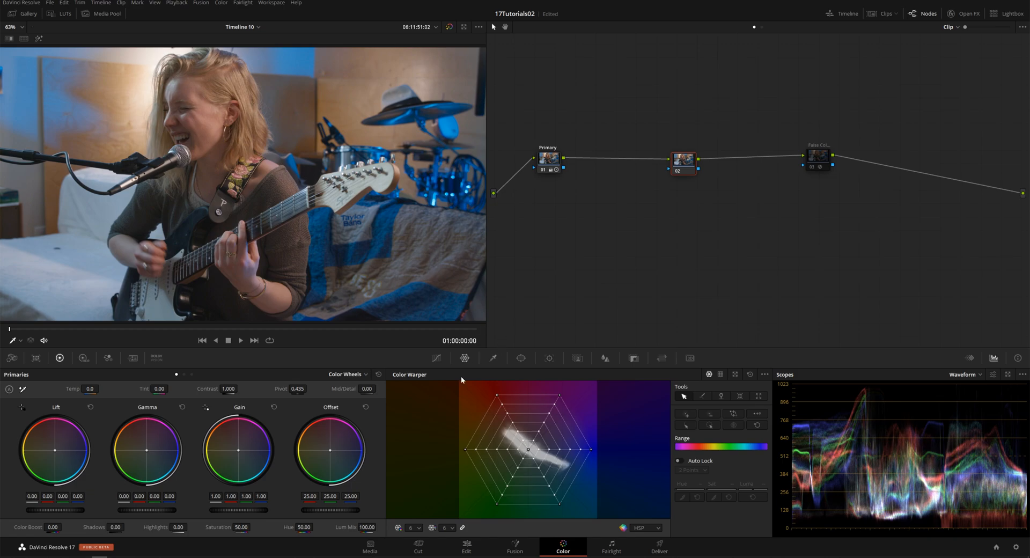
mouse_move(588, 472)
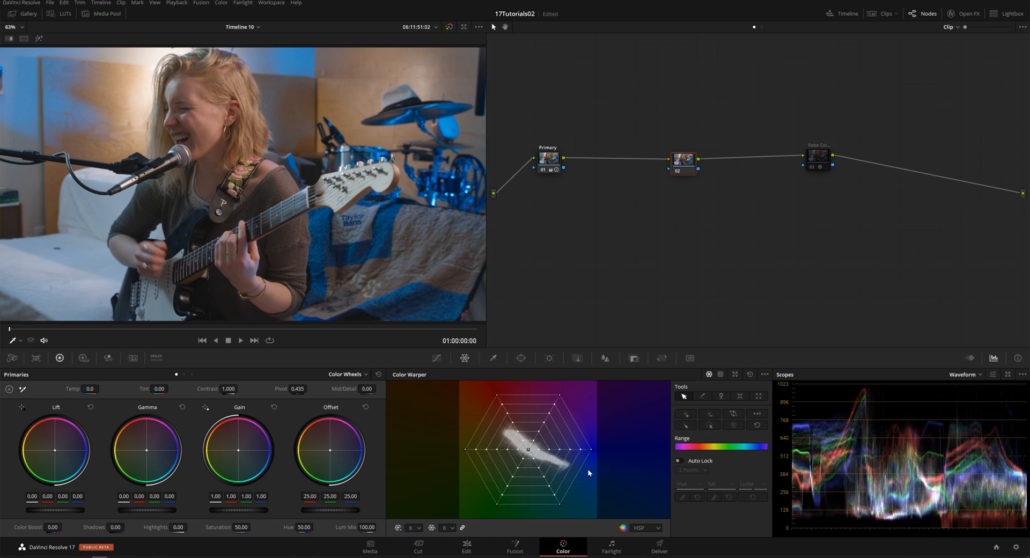
mouse_move(496, 424)
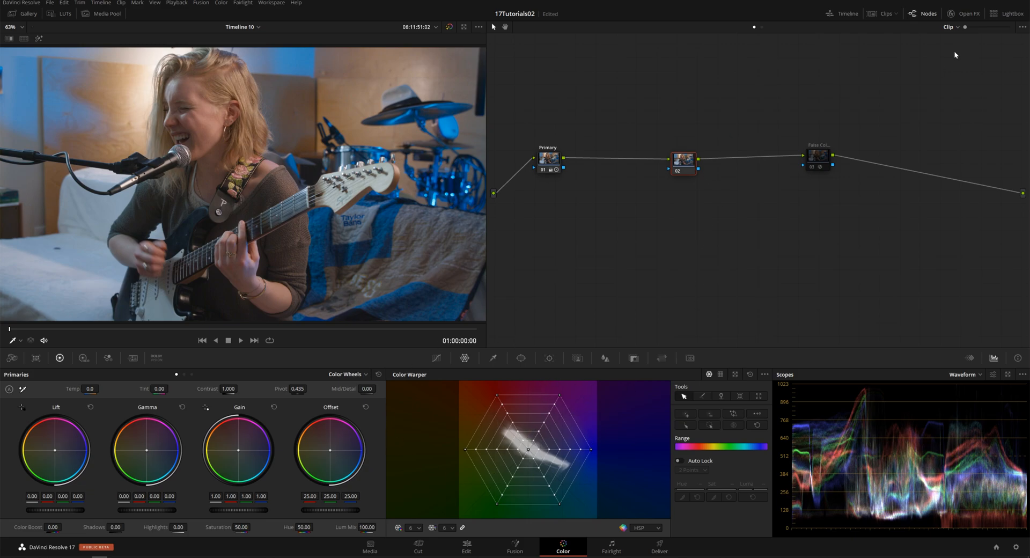
click(965, 13)
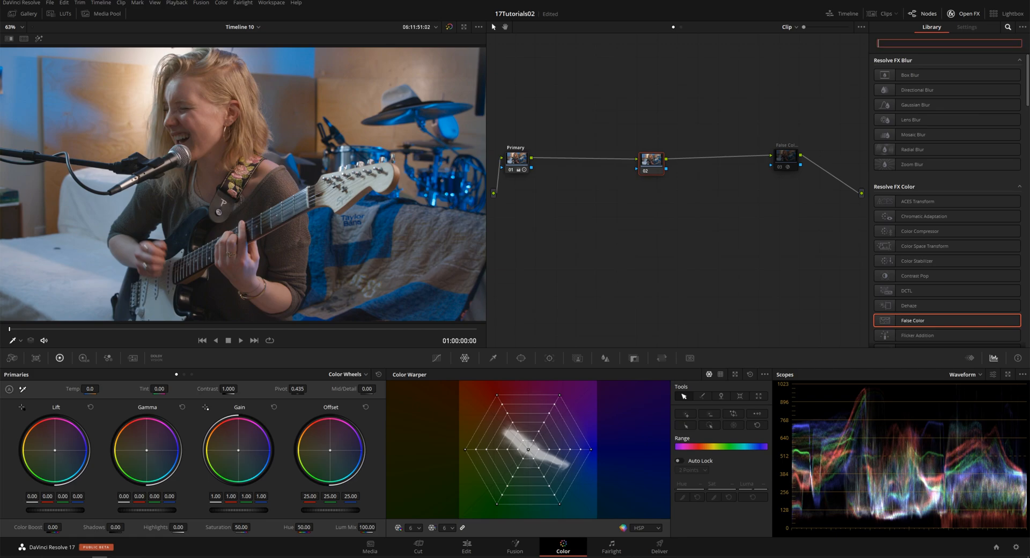
text(nob)
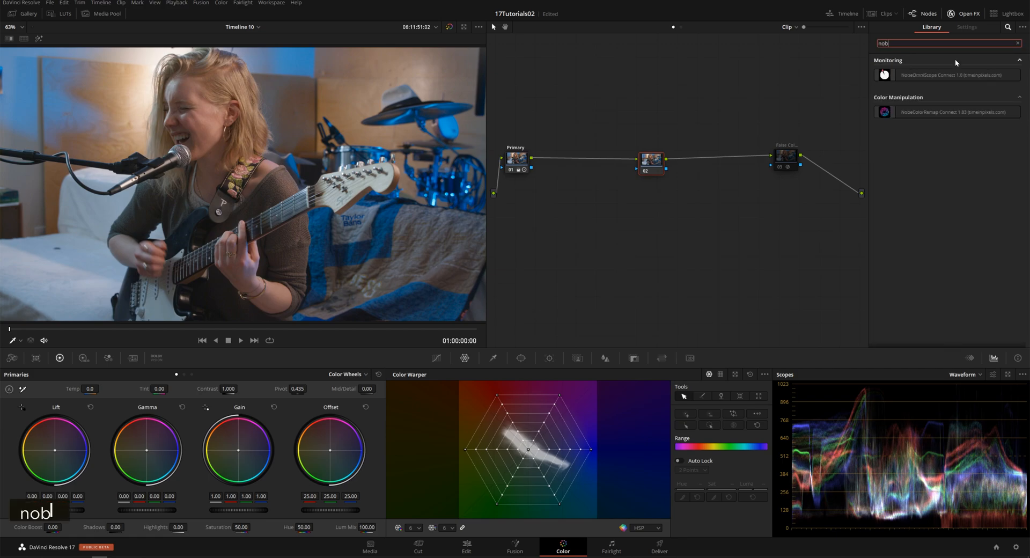
click(953, 112)
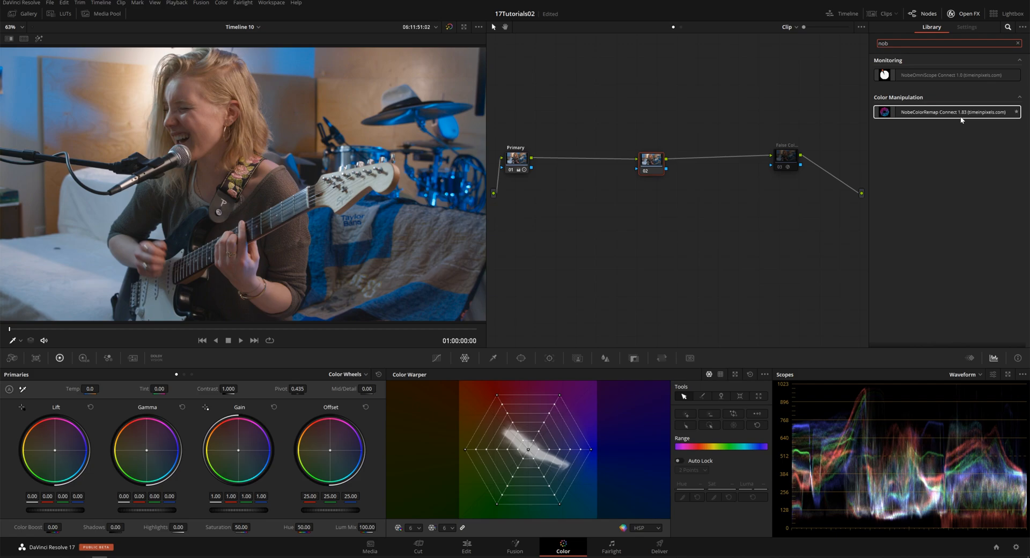
key(ctrl+a)
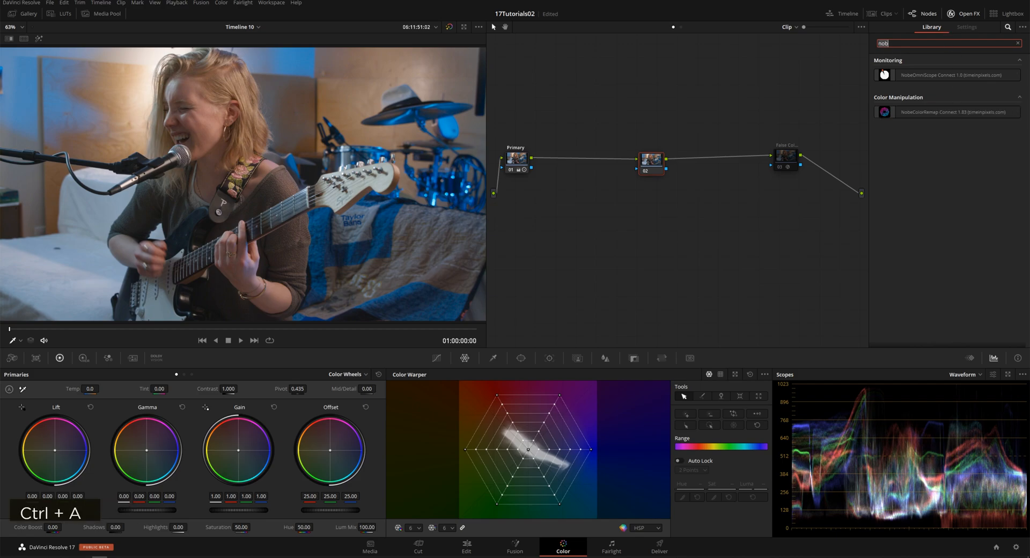
text(3d)
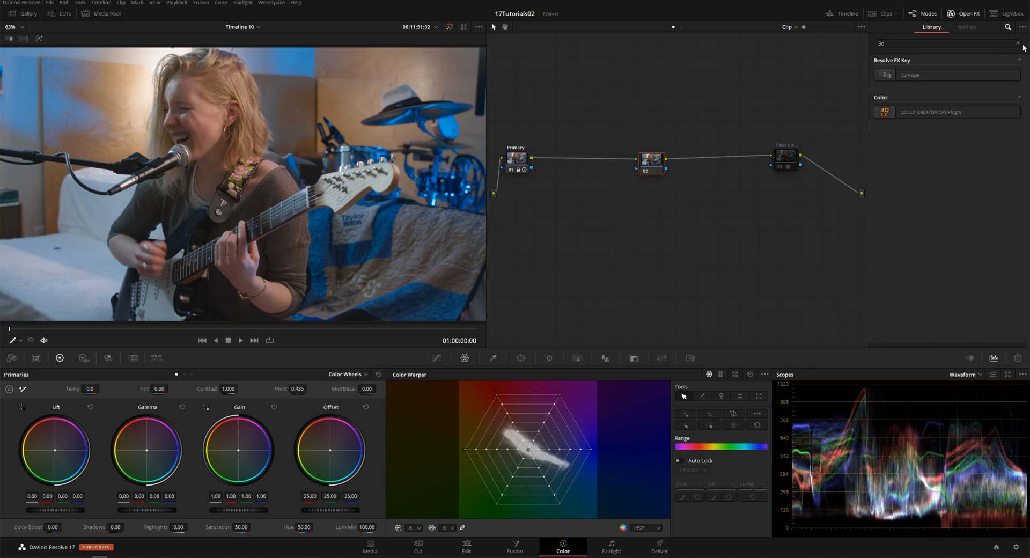
click(1018, 43)
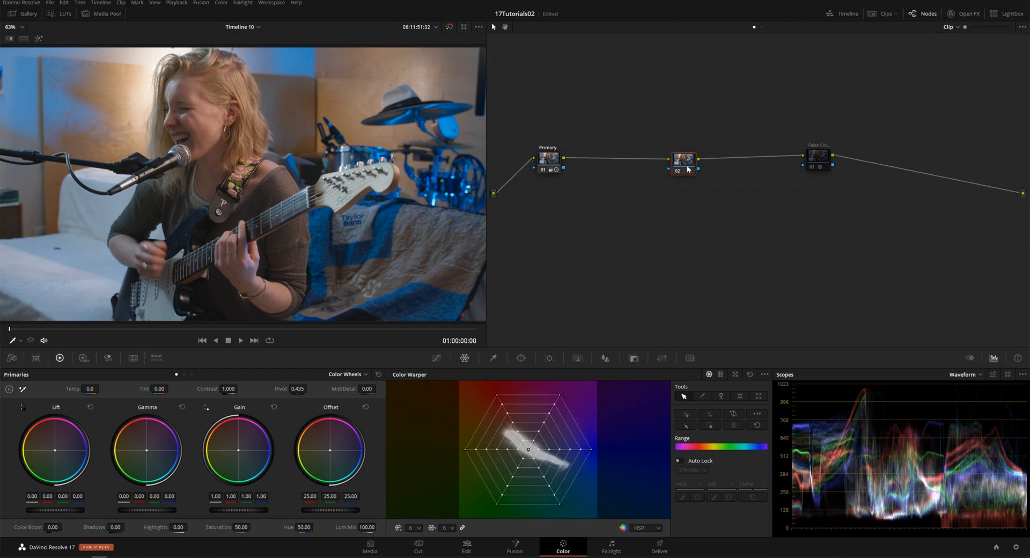
mouse_move(688, 169)
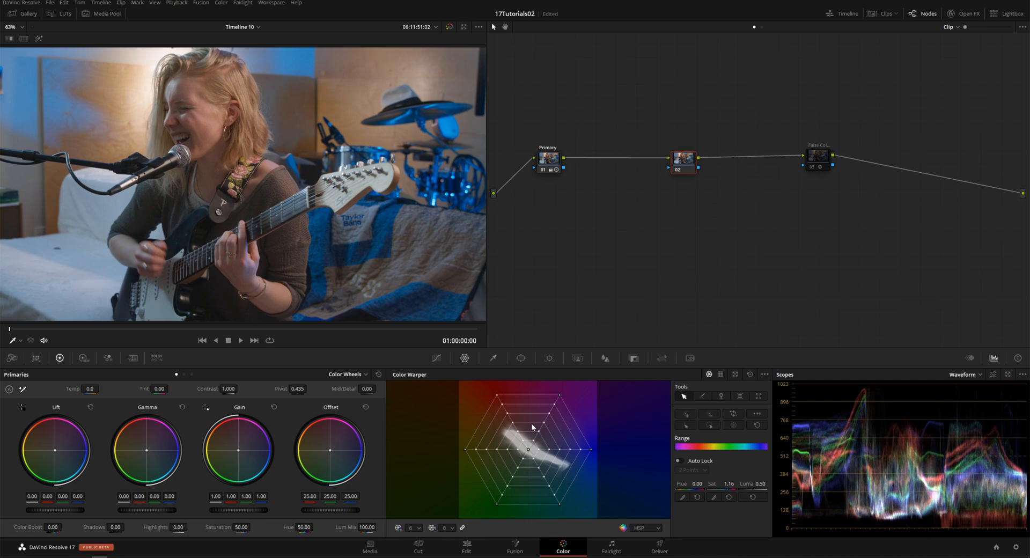
mouse_move(497, 400)
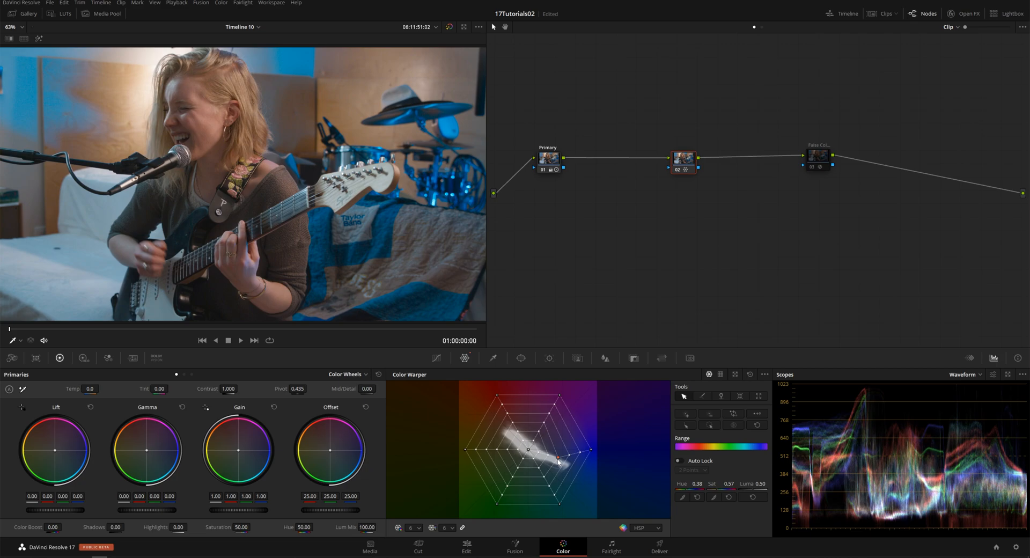
Step: Pull blue hue points toward the grid centre, desaturating the blues almost to grey
drag(529, 450, 548, 473)
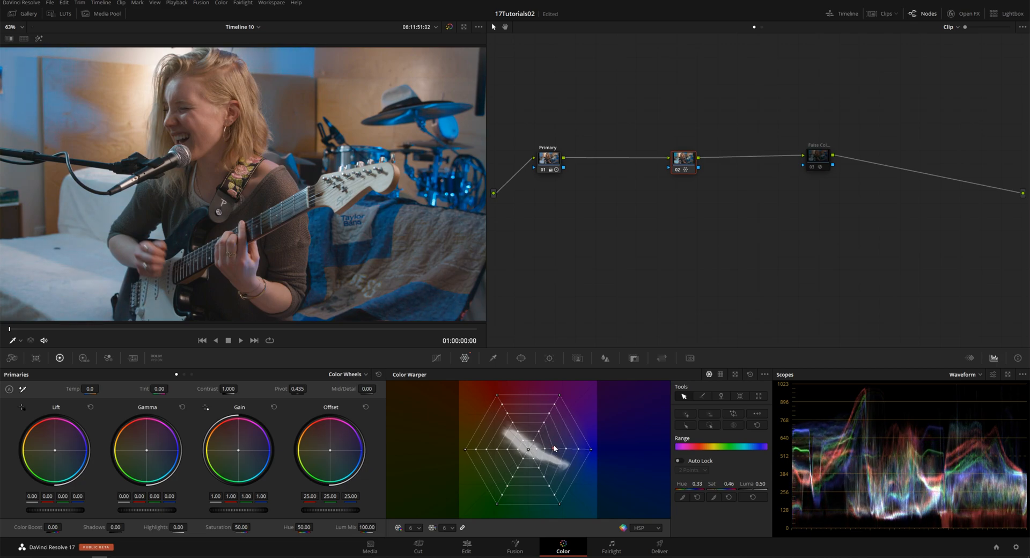
drag(553, 448, 552, 417)
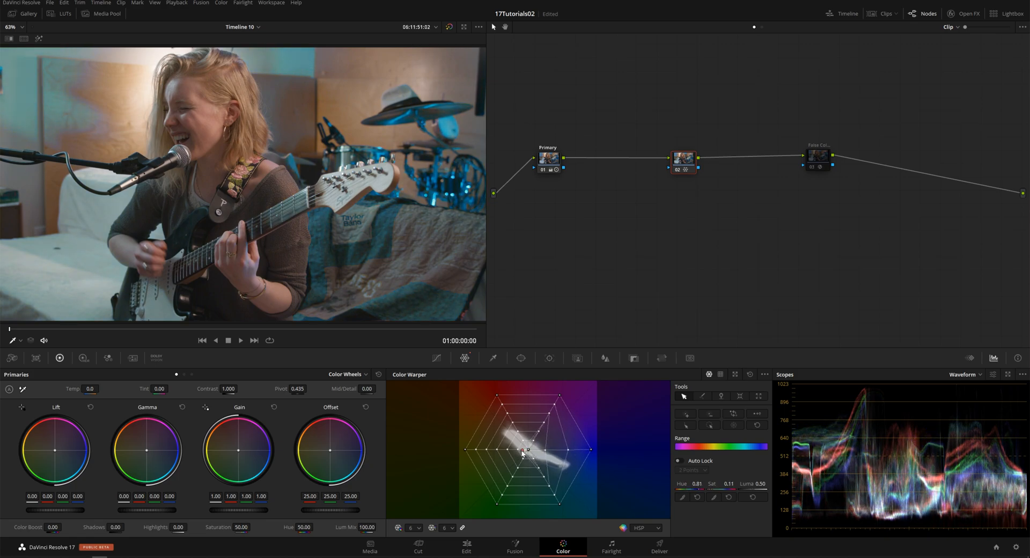
drag(527, 452, 541, 450)
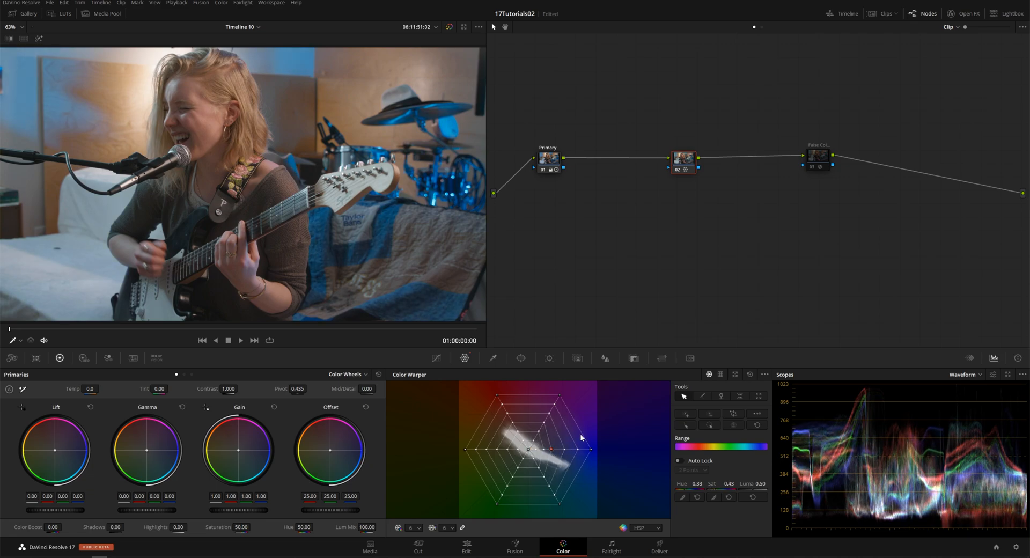
drag(581, 437, 571, 453)
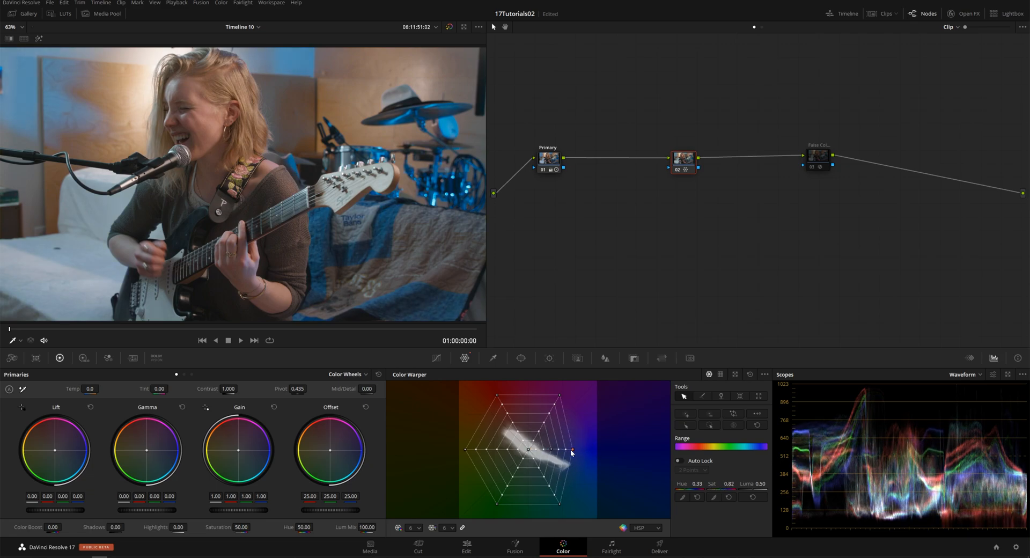
Step: Warp neighbouring blue points inward, then return them and boost a blue point's saturation outward
drag(569, 452, 538, 451)
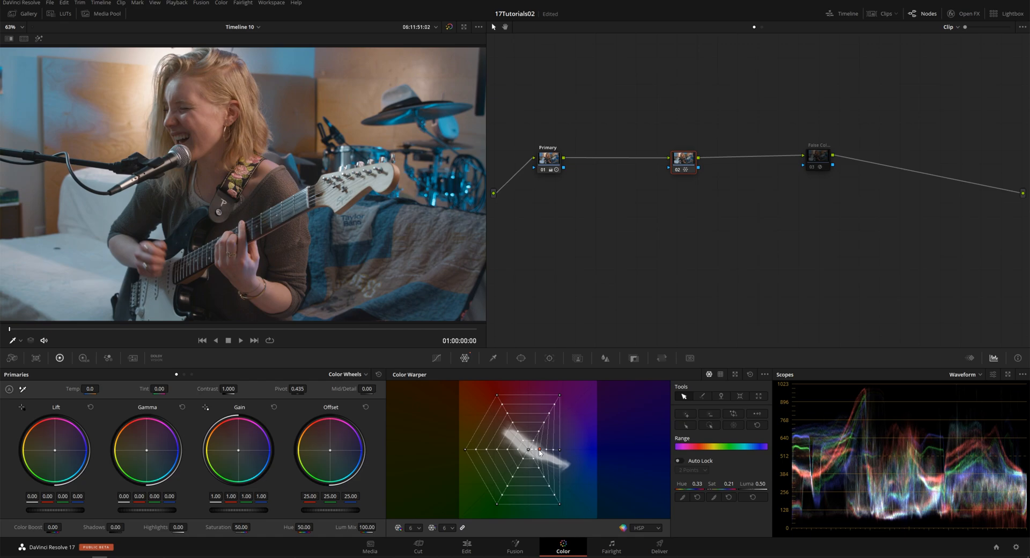
drag(547, 452, 534, 452)
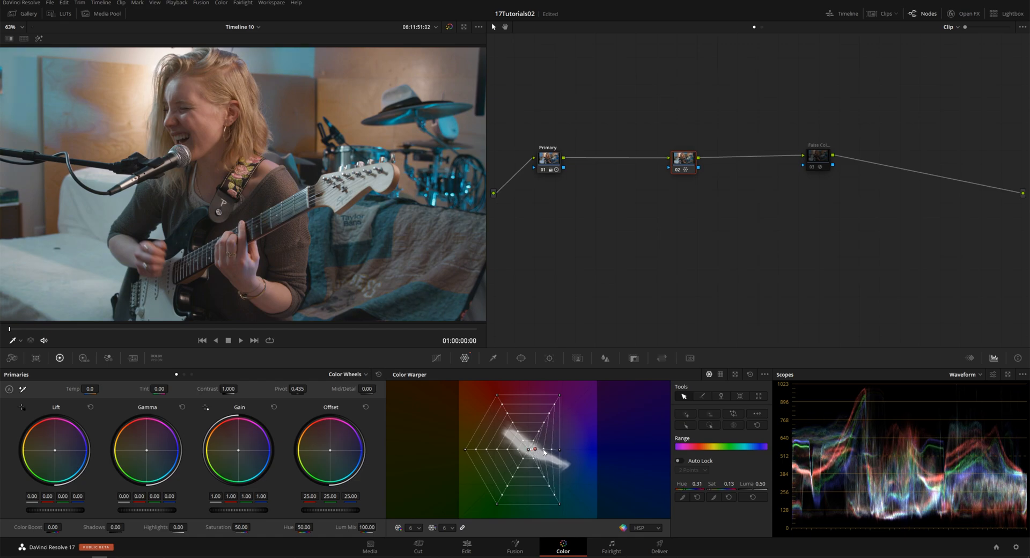
drag(533, 450, 540, 452)
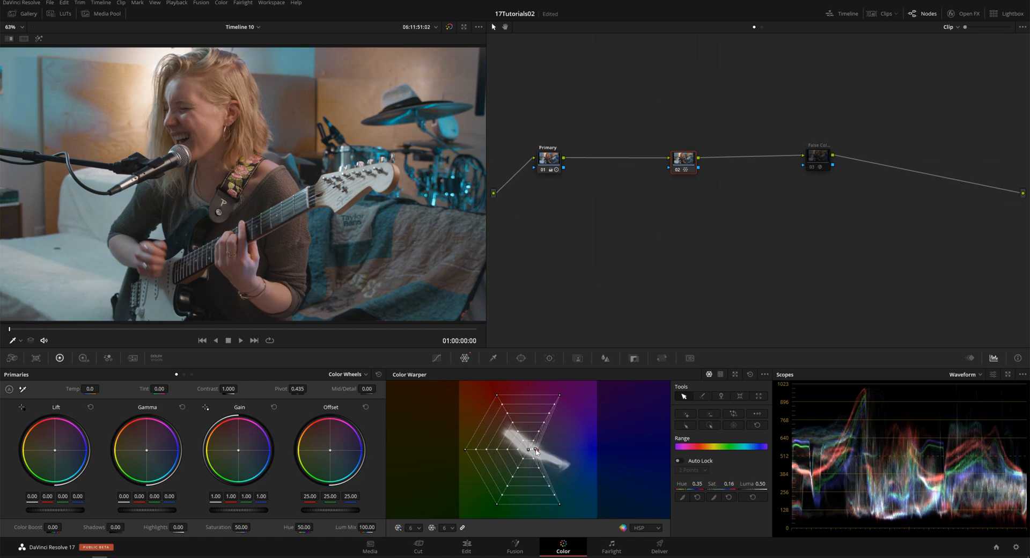
drag(535, 450, 558, 505)
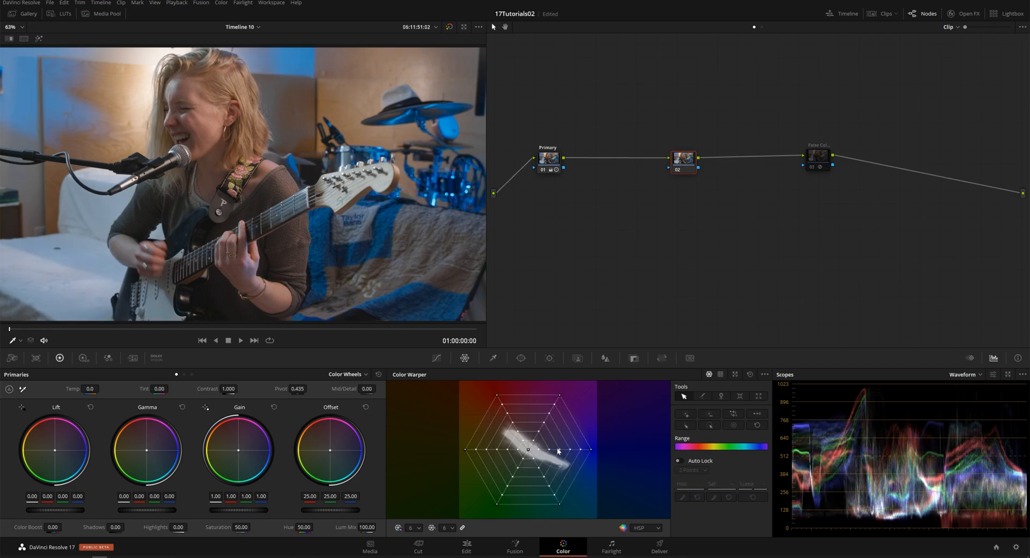
drag(558, 450, 588, 427)
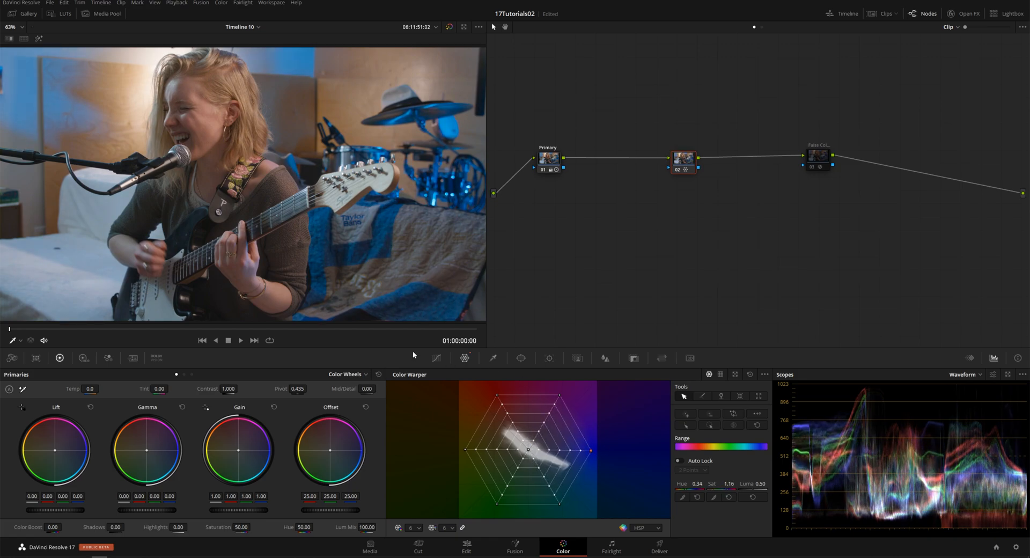
Step: Rotate the clip's blue hues toward purple with the Hue vs Hue curve
click(436, 357)
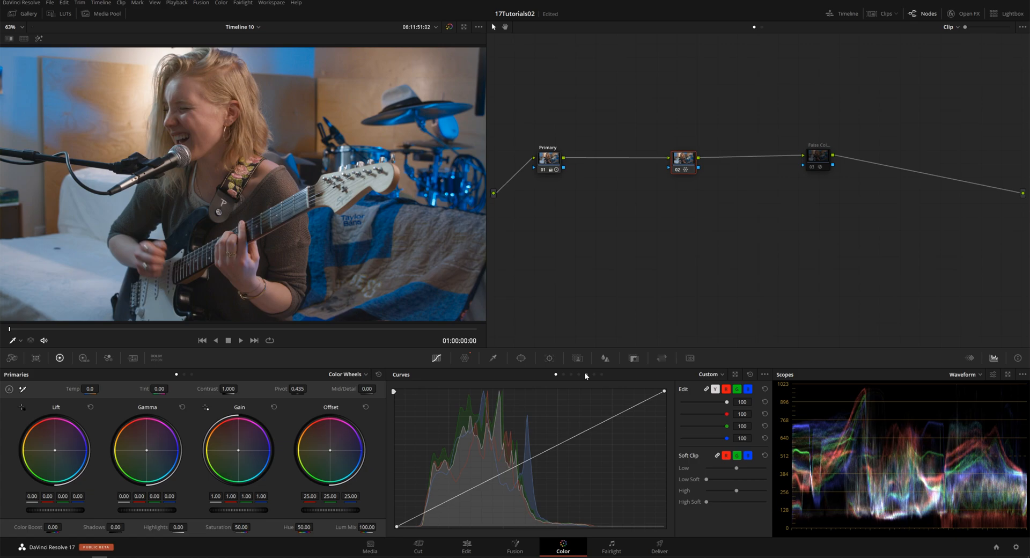
double_click(564, 375)
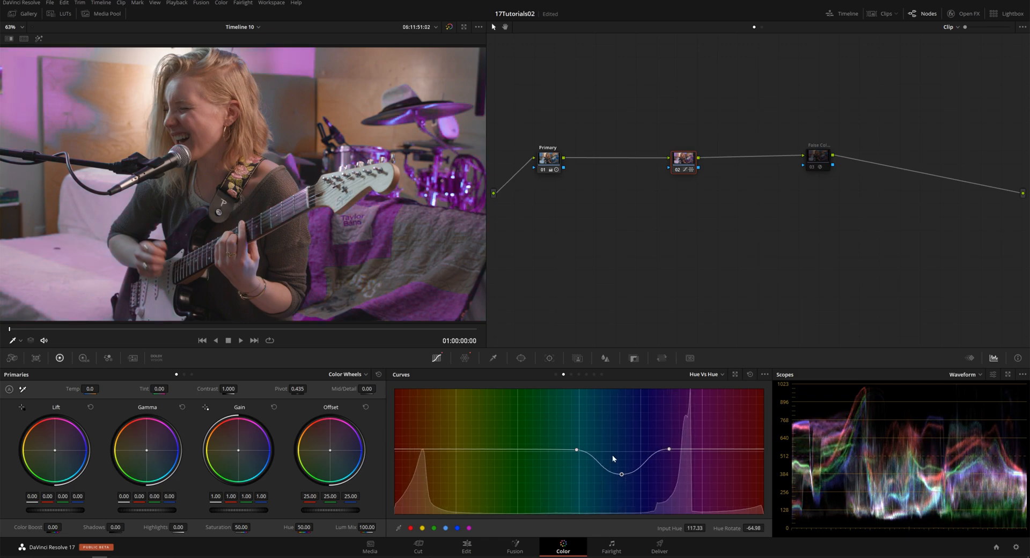
click(570, 374)
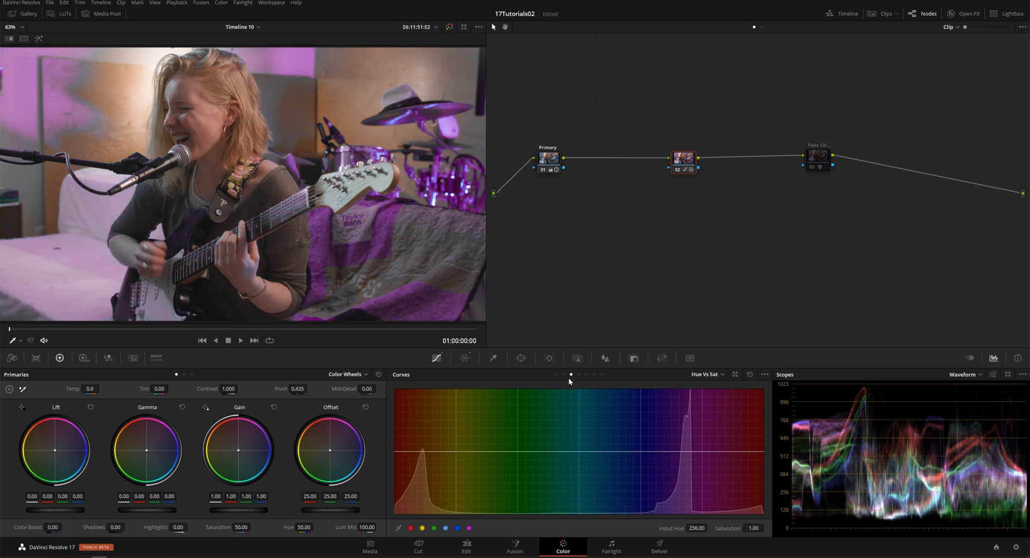
Step: Lower the purple range's saturation on Hue vs Sat, then return to the Color Warper
click(636, 450)
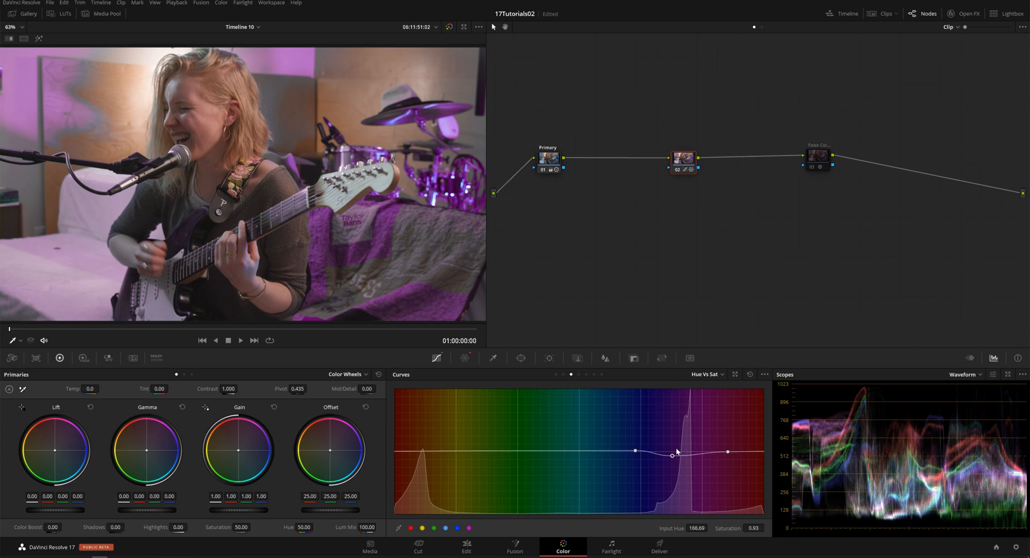
click(749, 374)
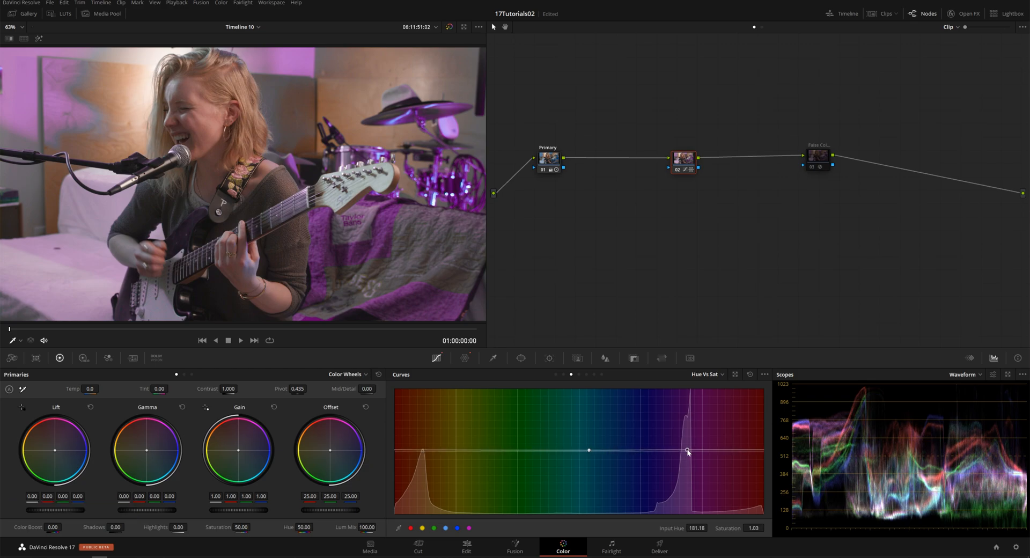
drag(688, 450, 636, 491)
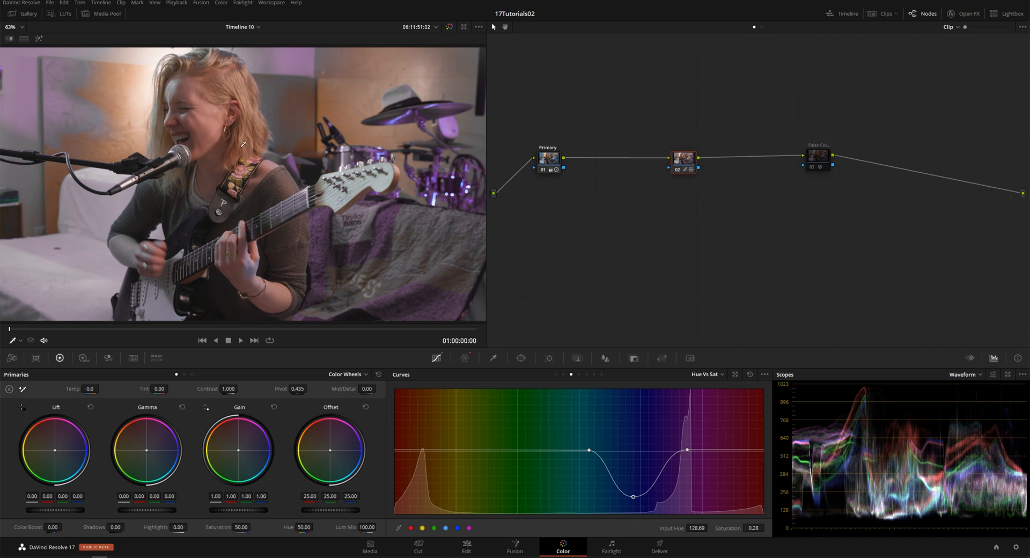
mouse_move(744, 373)
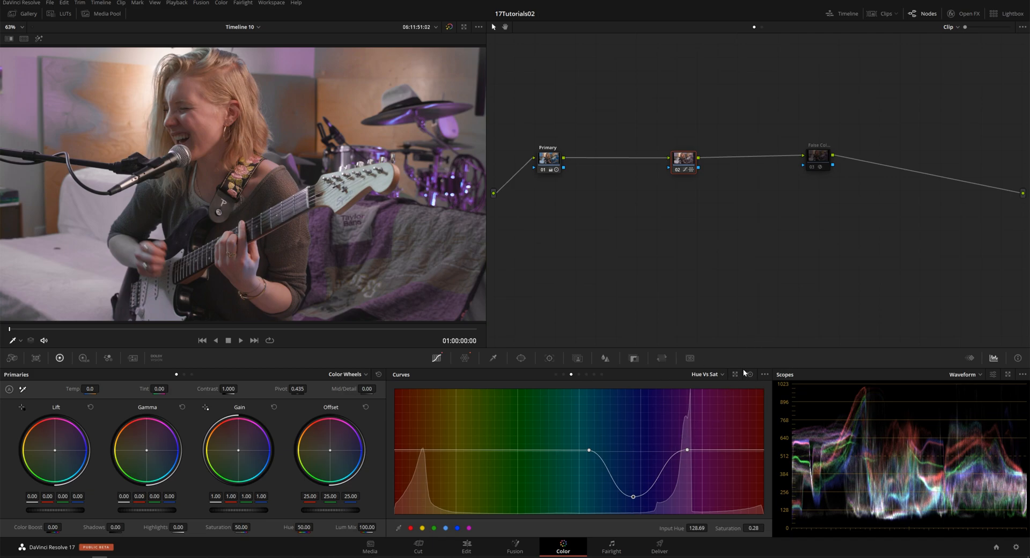
click(705, 374)
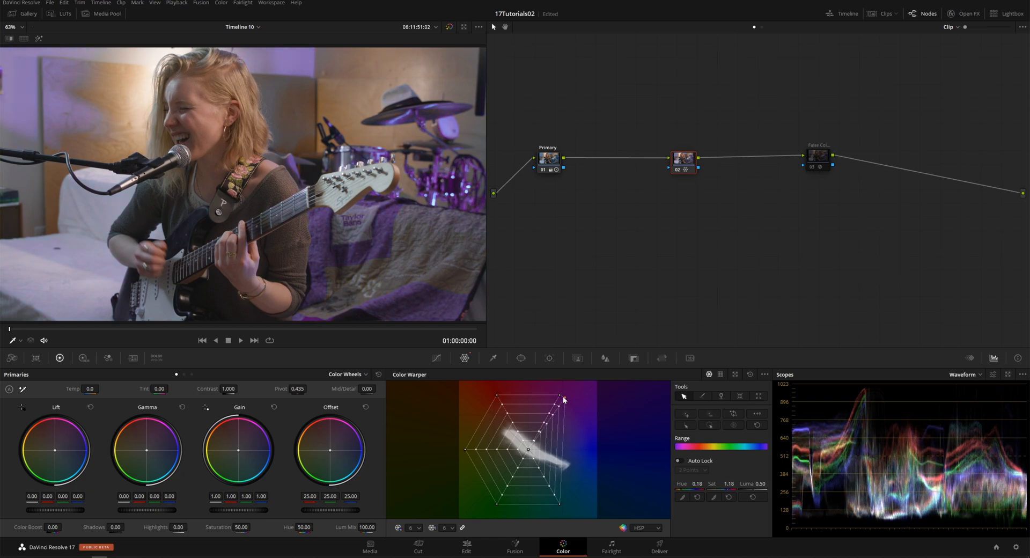
Step: Select and clear grid points on the trace, then show the warper's colour space list
drag(563, 399, 528, 450)
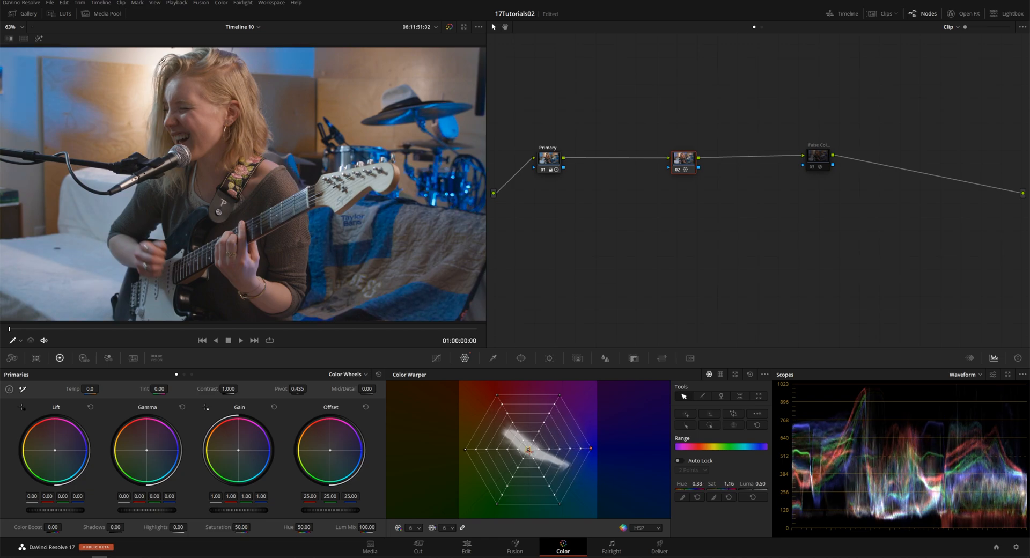
drag(529, 449, 550, 452)
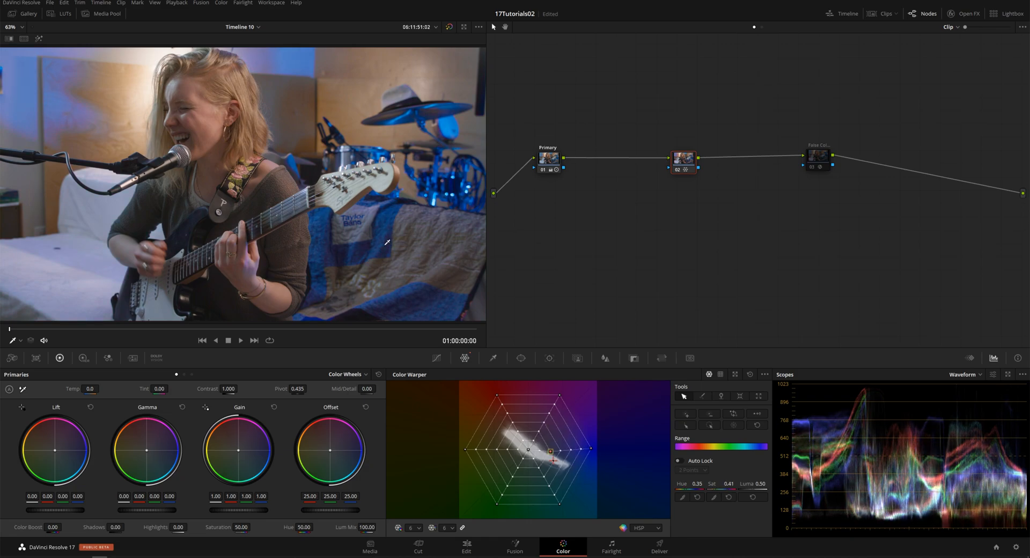
drag(550, 452, 466, 418)
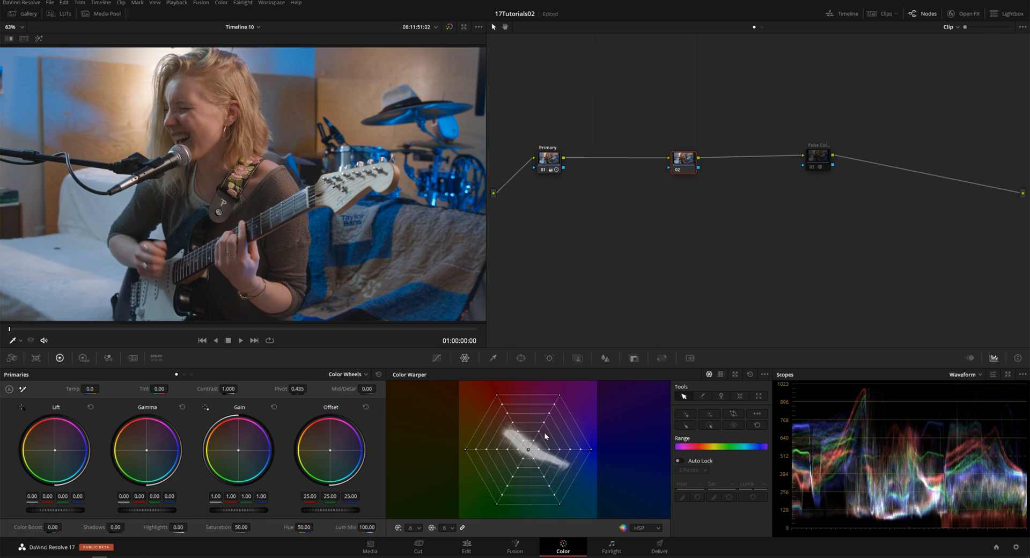
click(645, 527)
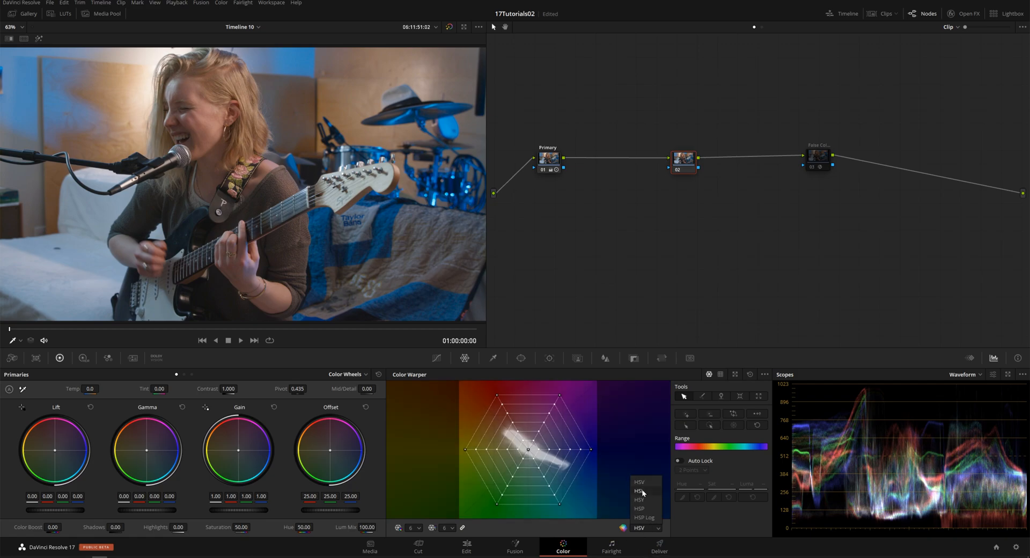
Step: Compare HSV and HSP Log colour spaces, review colour management, and stay in HSP
click(638, 490)
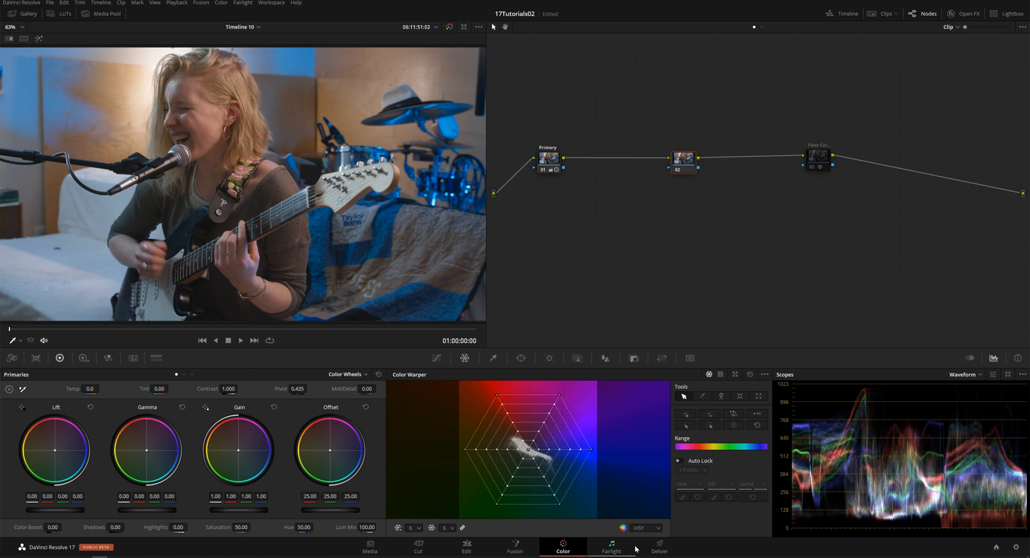
click(645, 528)
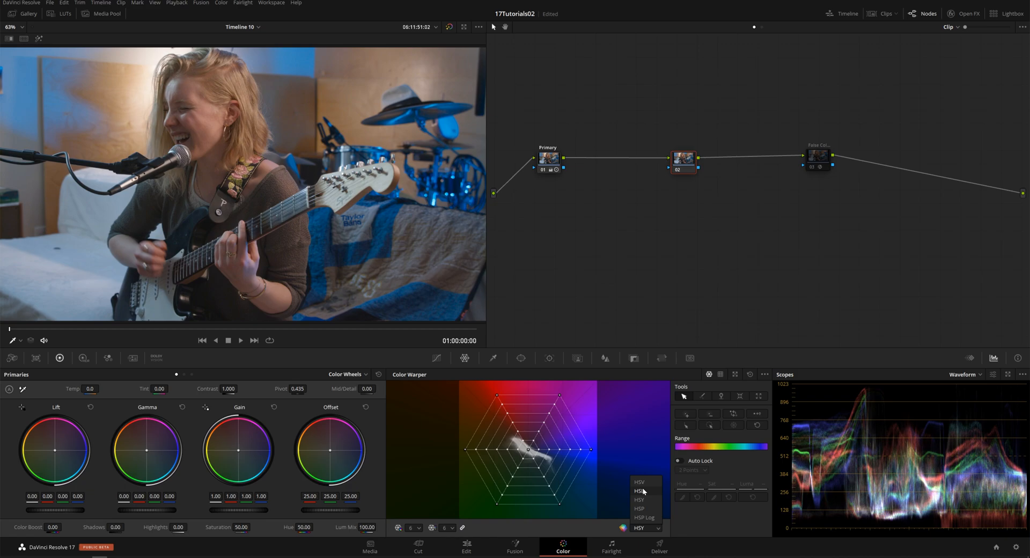
mouse_move(652, 508)
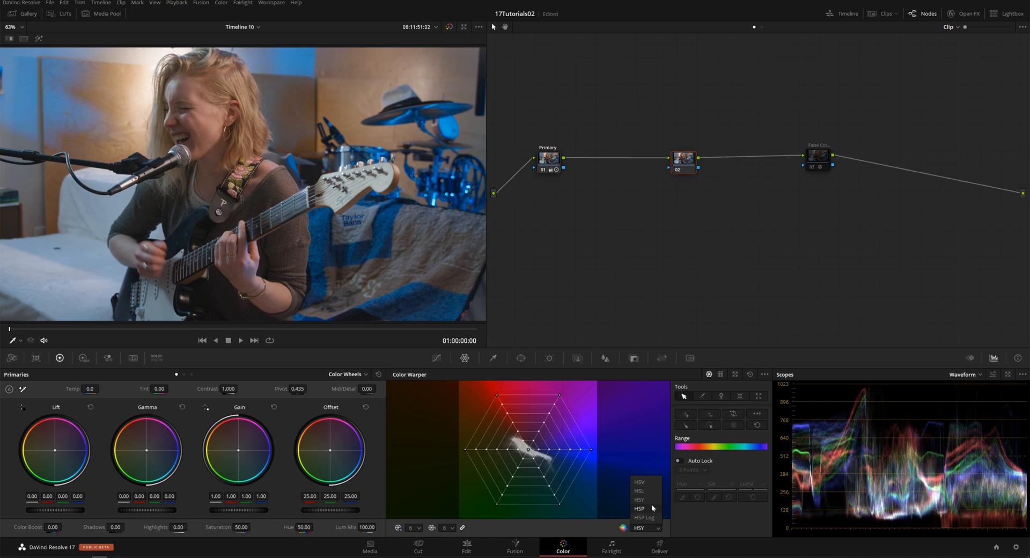
mouse_move(645, 517)
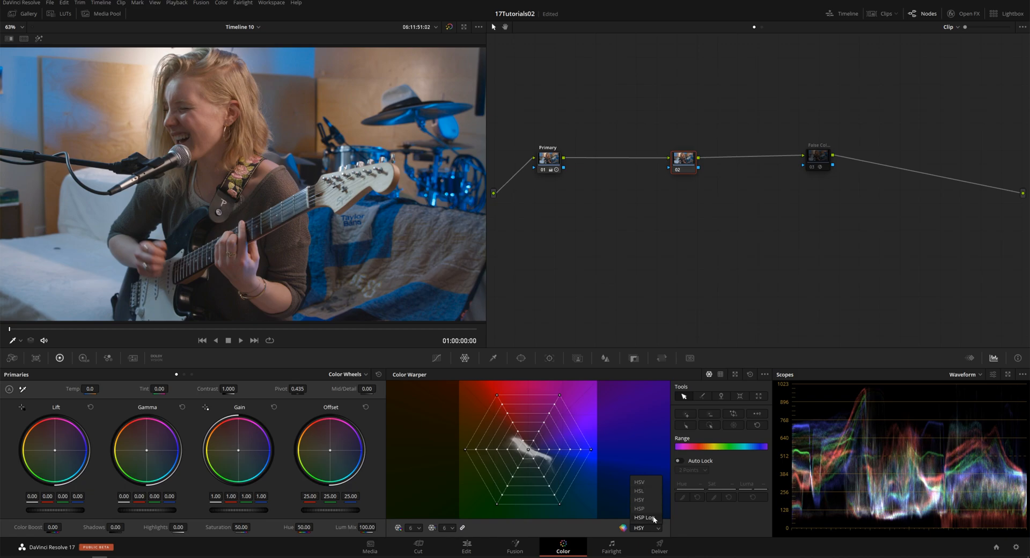
click(638, 508)
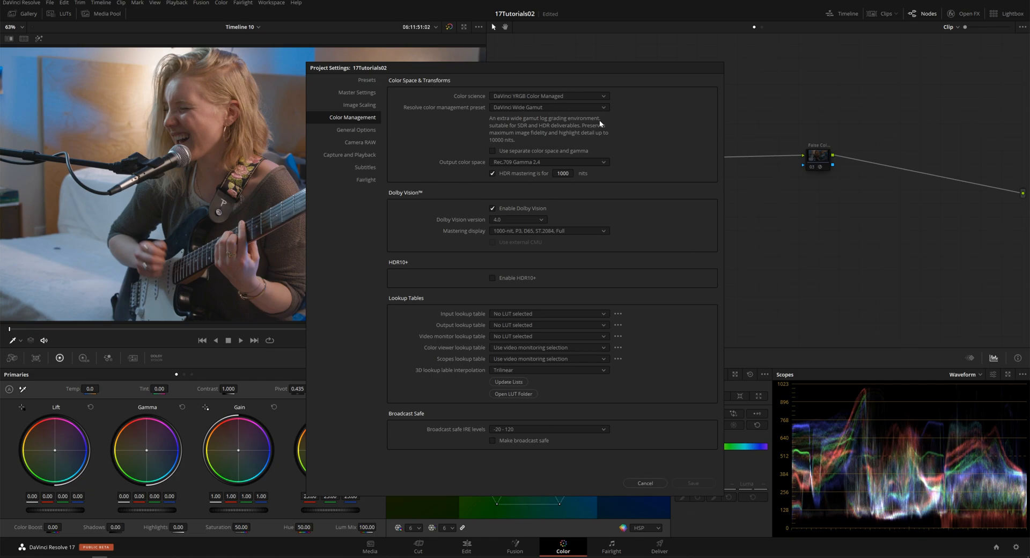
click(645, 483)
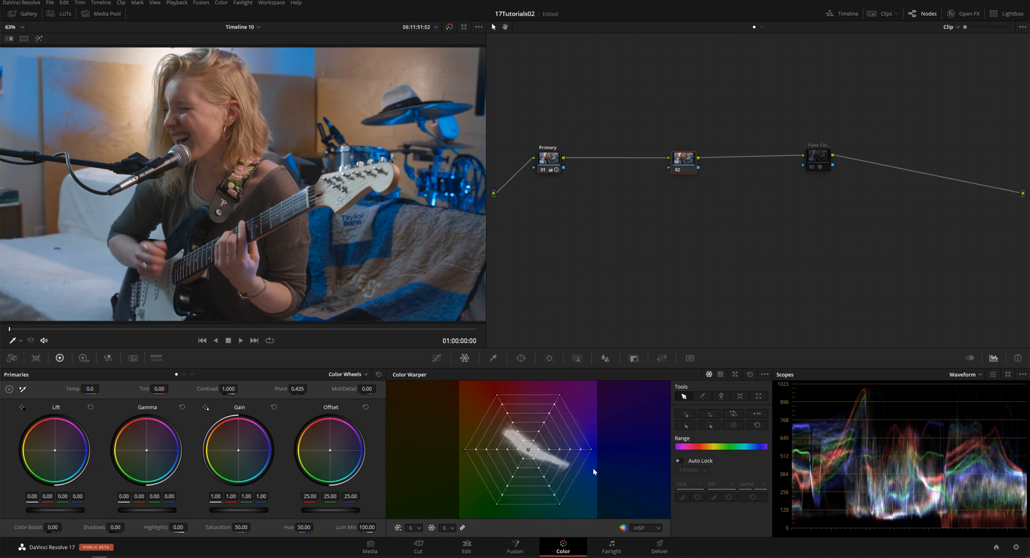
mouse_move(564, 430)
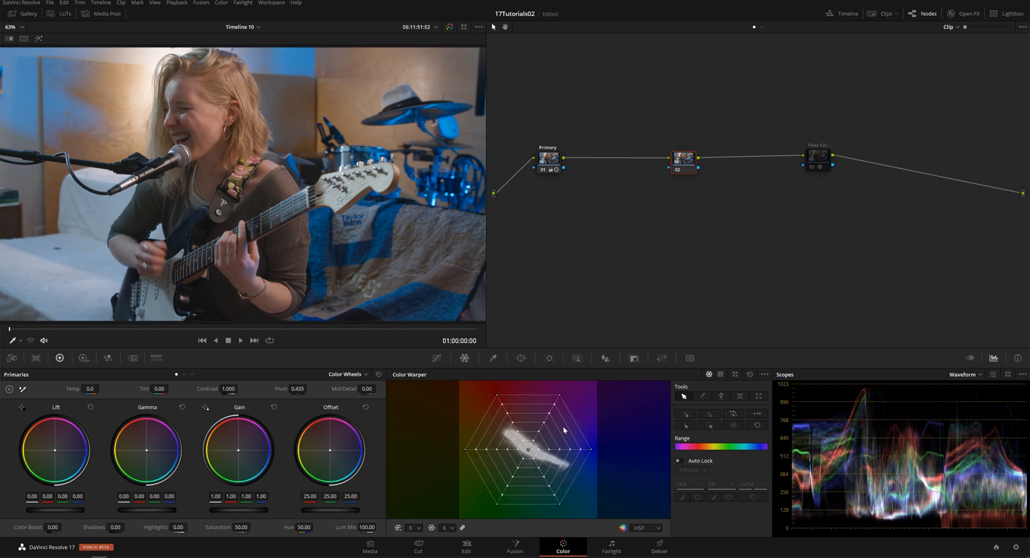
Step: Unlink the grid resolutions and set 24 hue divisions with 6 saturation divisions
drag(564, 429, 590, 456)
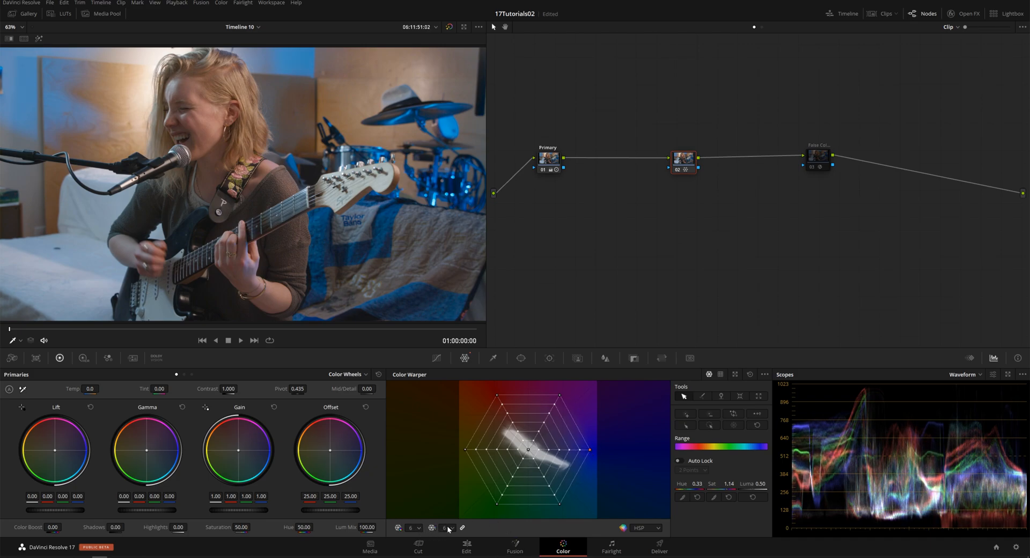
click(410, 528)
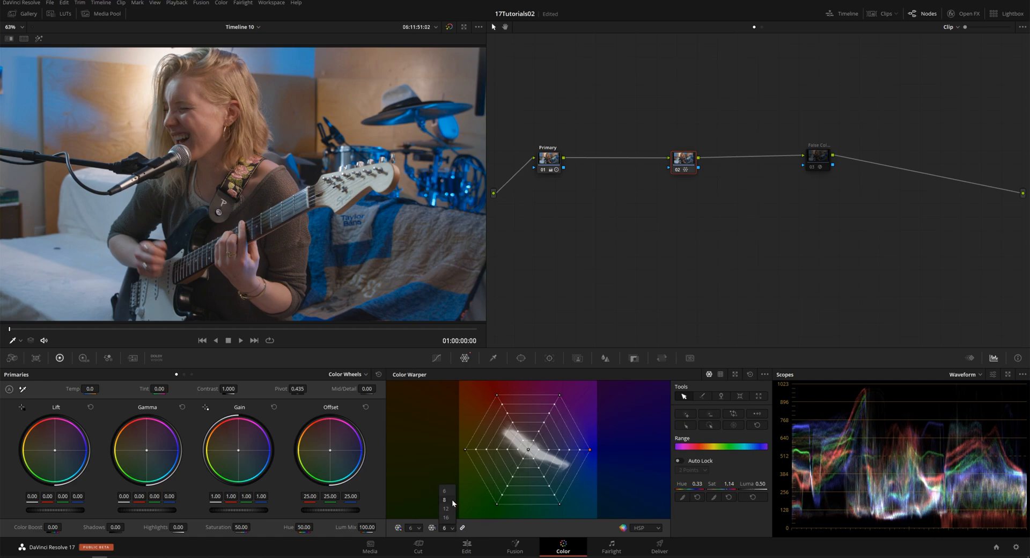
mouse_move(451, 508)
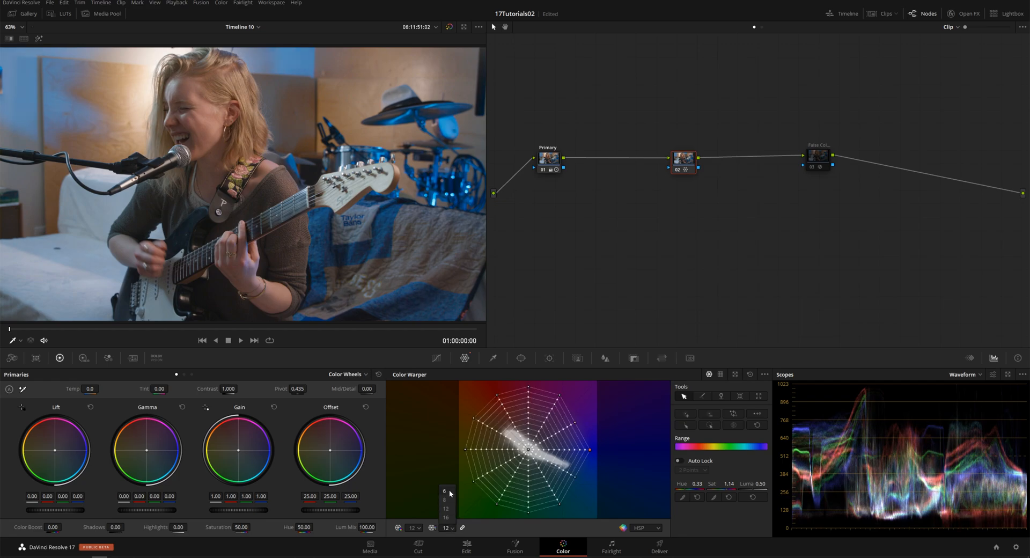
click(444, 490)
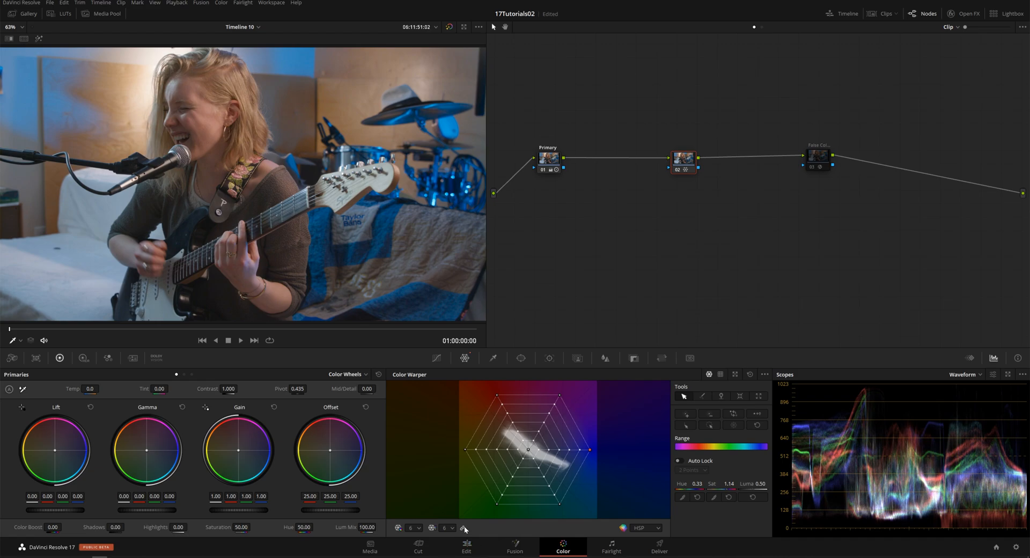
click(410, 528)
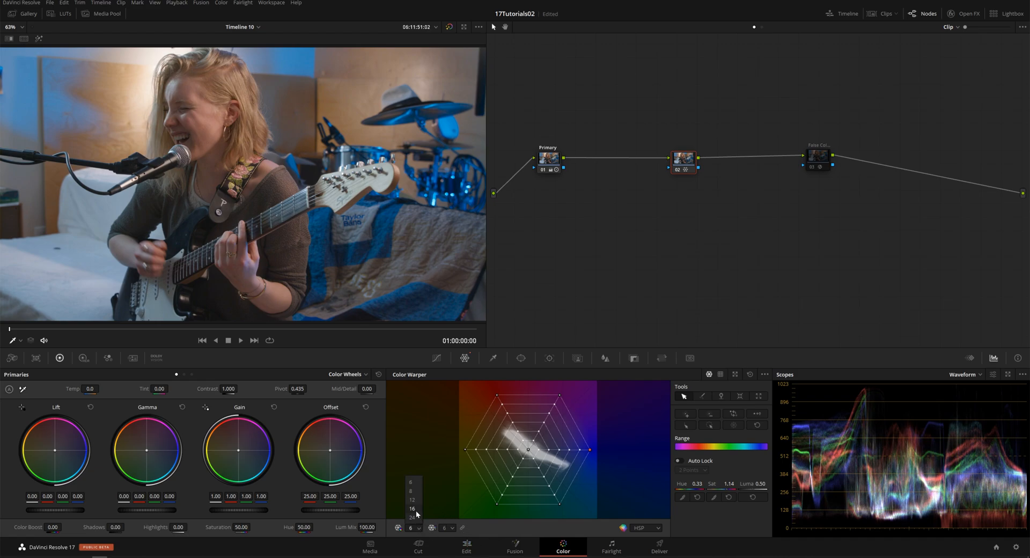
click(412, 517)
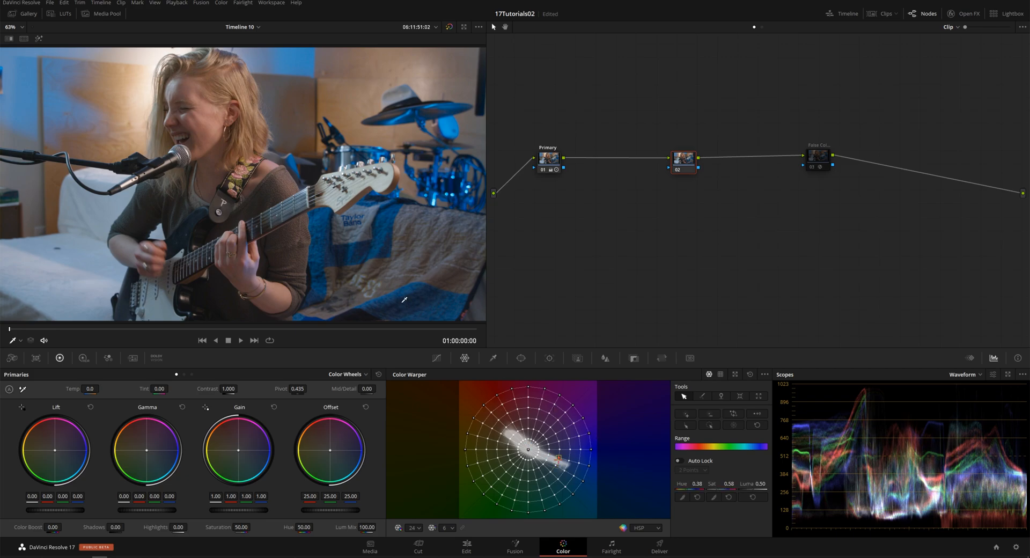
Step: Pull a skin-tone grid point toward the centre to desaturate it
drag(542, 448, 550, 463)
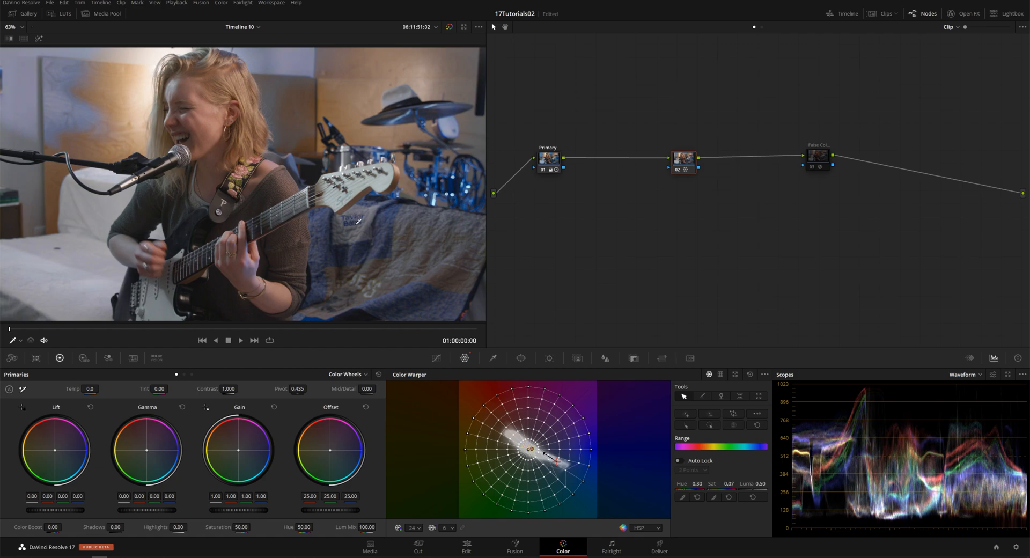
drag(559, 459, 531, 449)
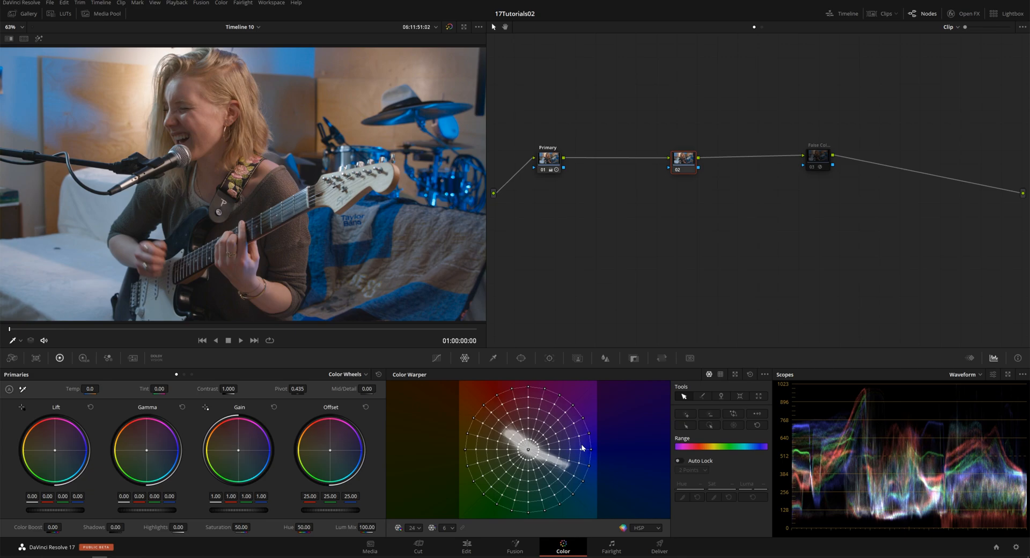
mouse_move(541, 418)
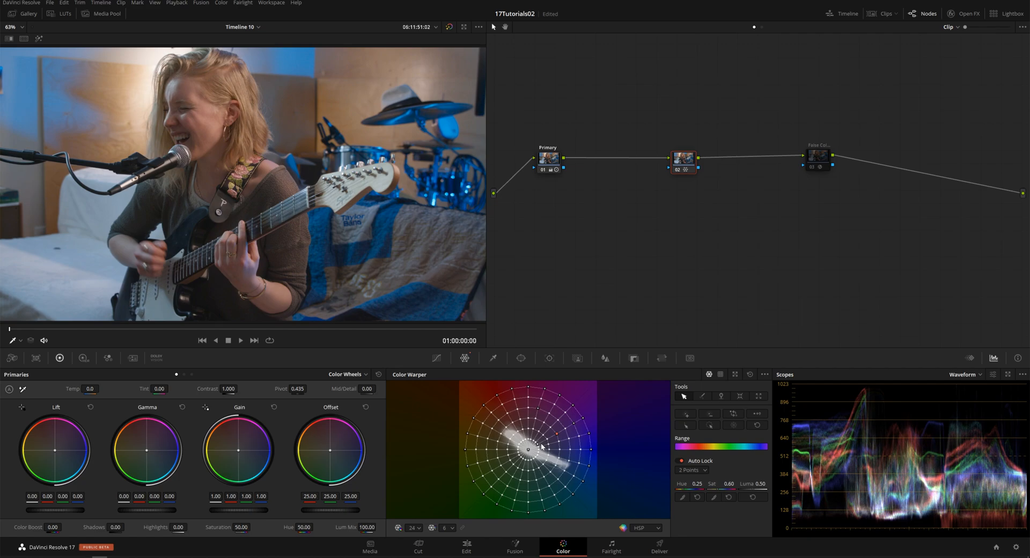
Step: Drag selected grid points on the skin-tone trace to warp hue and saturation
drag(541, 446, 564, 430)
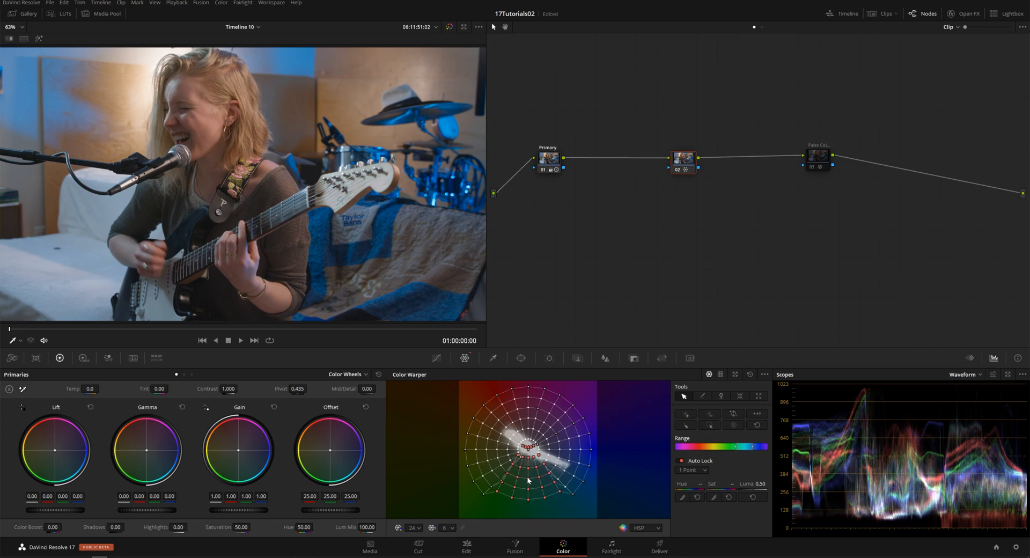
drag(536, 453, 543, 466)
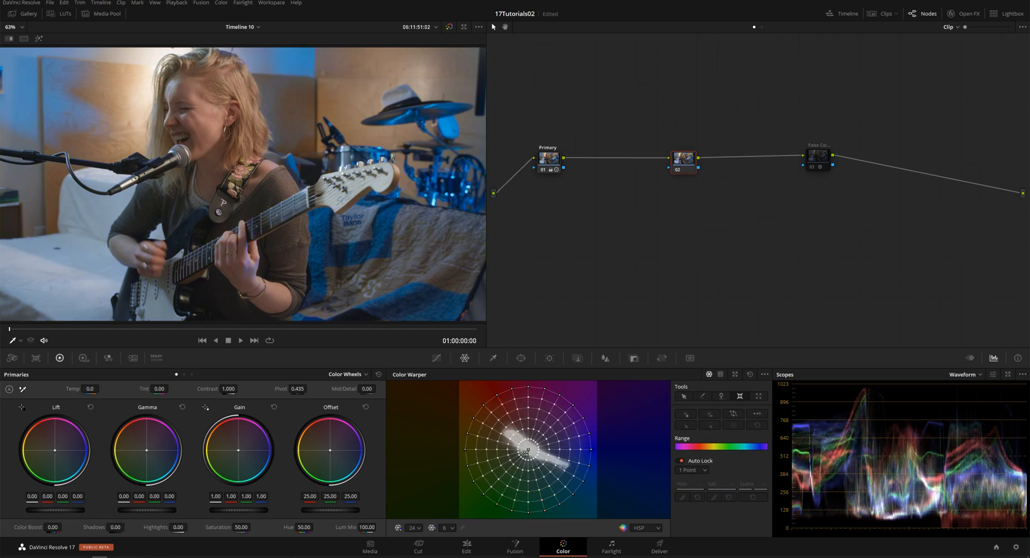
Step: Reset the warper grid so the clip's original colours return
double_click(529, 451)
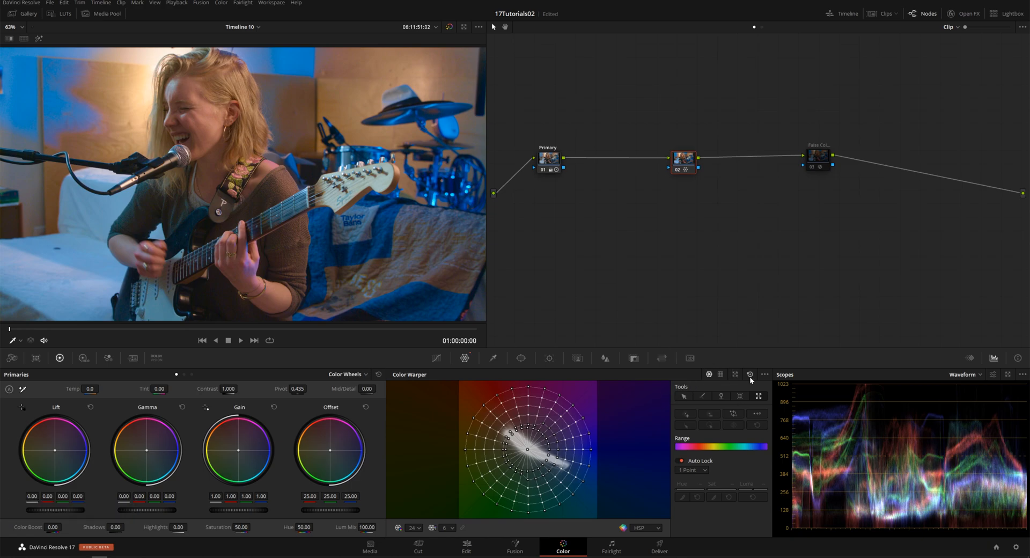
mouse_move(750, 376)
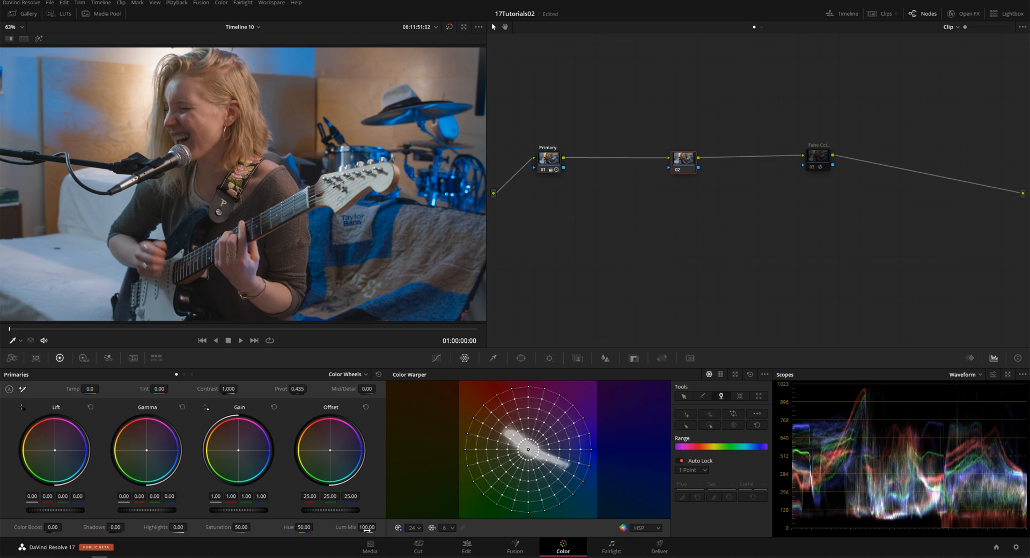
Step: Reduce the grid to 12 hue divisions and select points on the trace
click(413, 528)
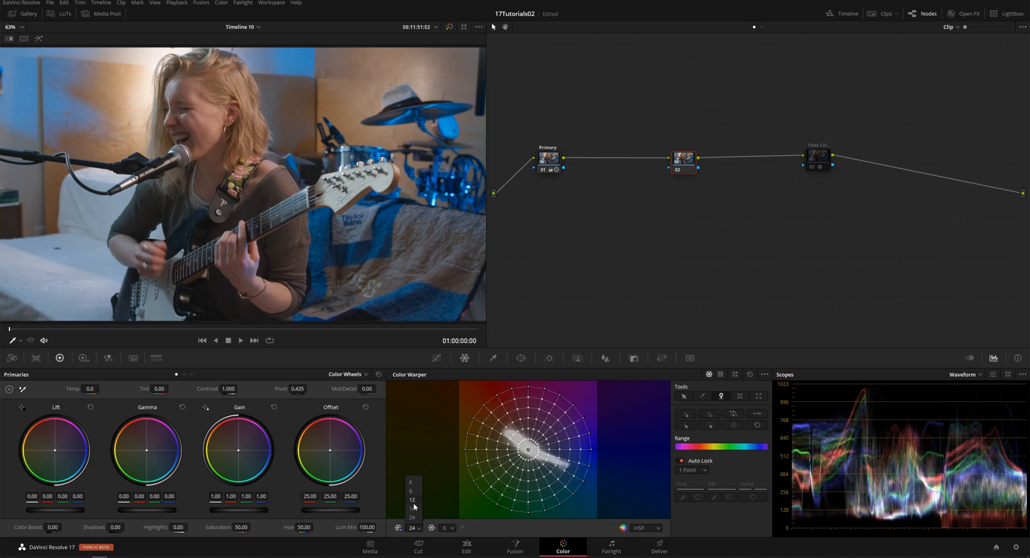
click(412, 509)
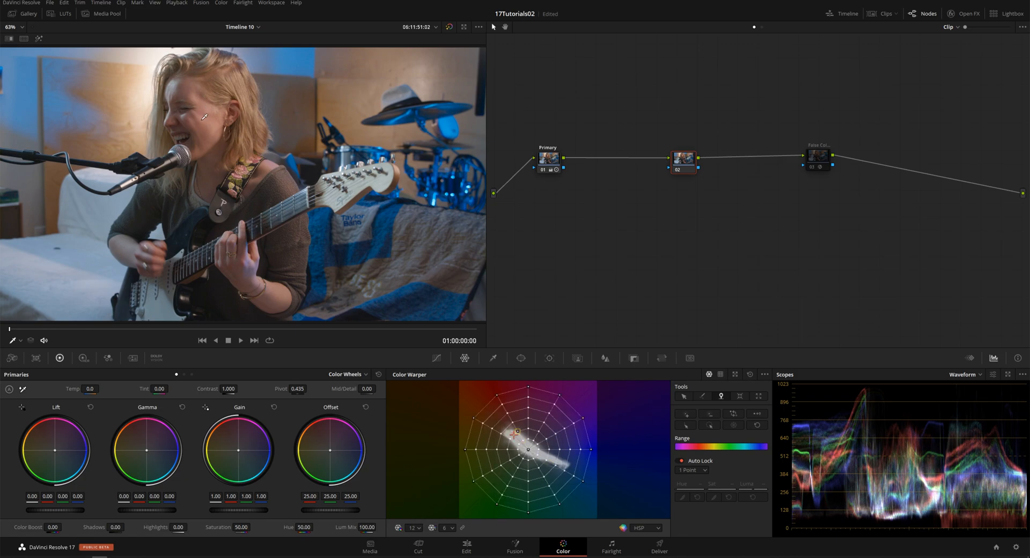
drag(517, 431, 510, 431)
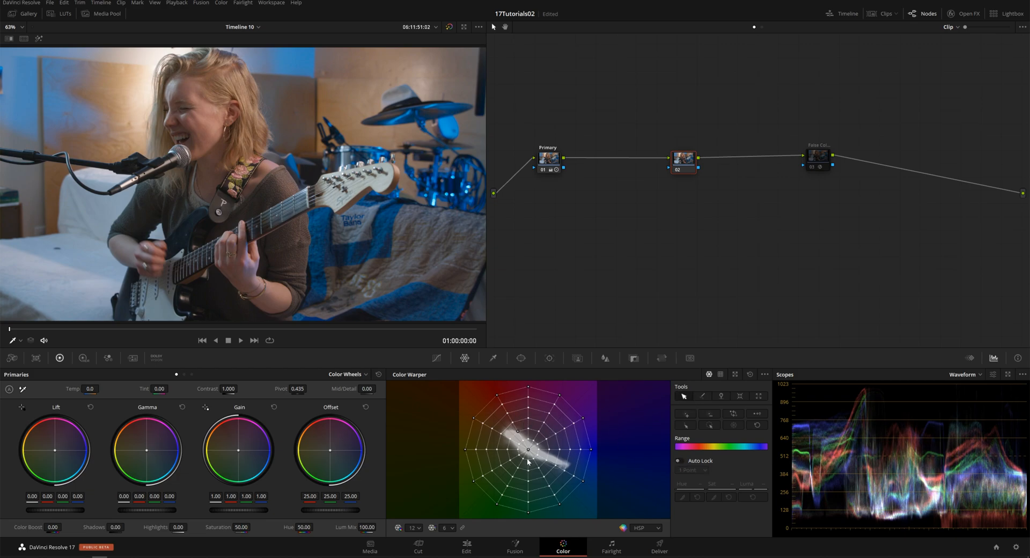
drag(529, 464, 500, 418)
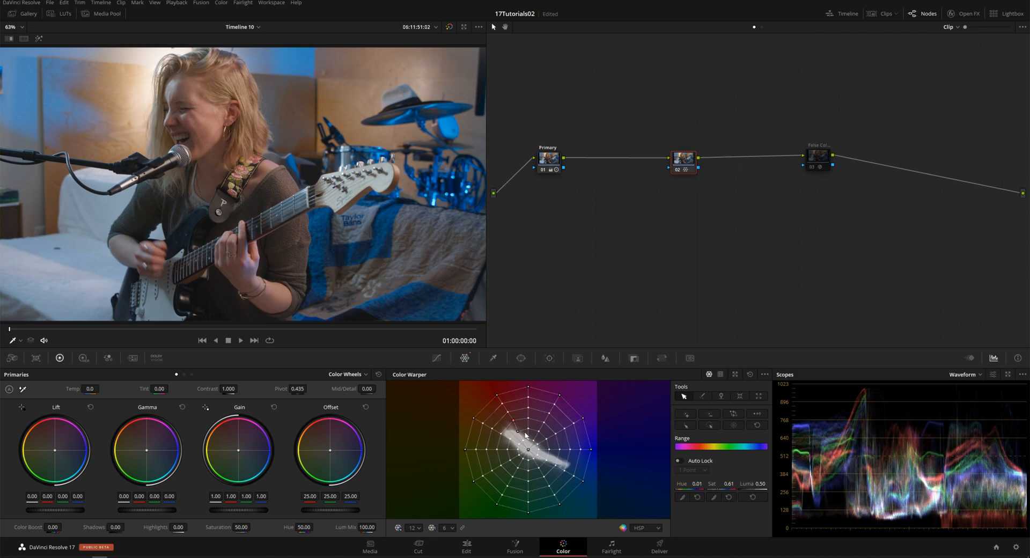
Step: Shift the selected grid point's hue slightly with small fine-tuning drags
drag(528, 438, 535, 431)
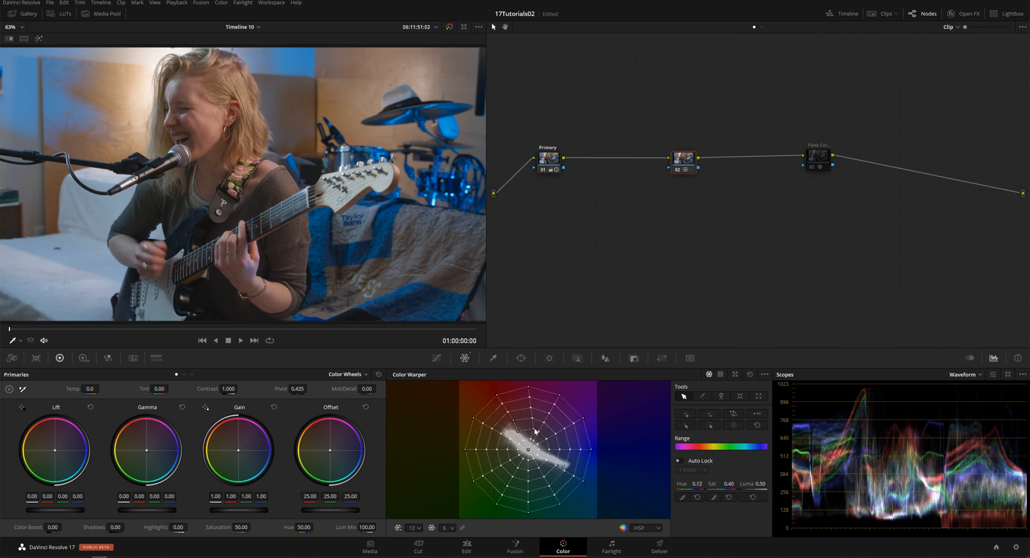
drag(533, 432, 526, 439)
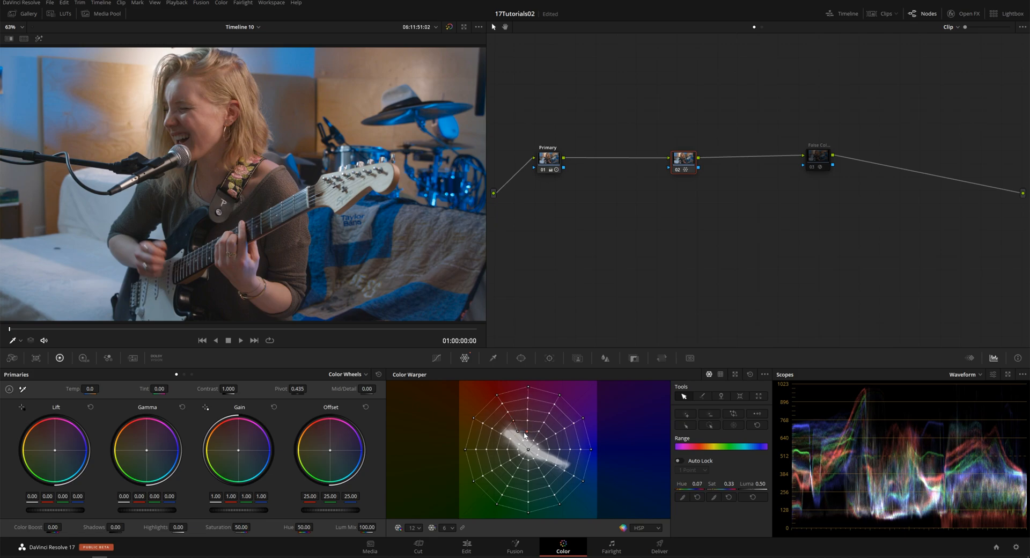
drag(524, 435, 491, 438)
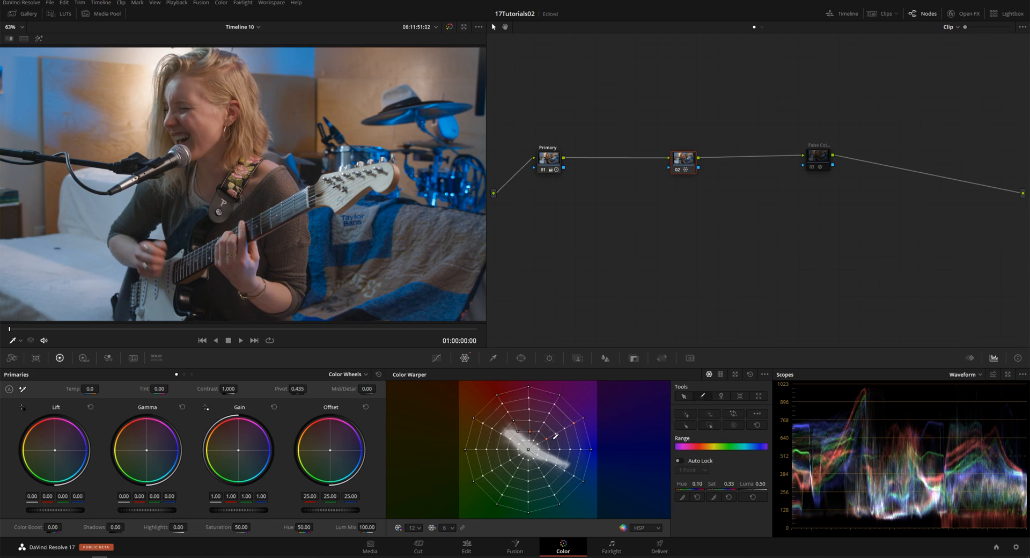
drag(556, 438, 592, 430)
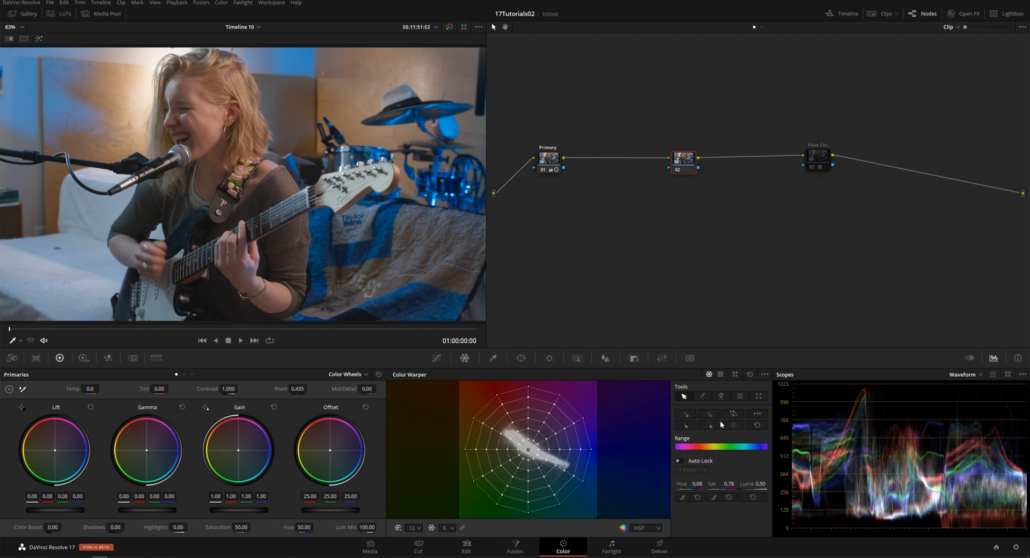
mouse_move(685, 425)
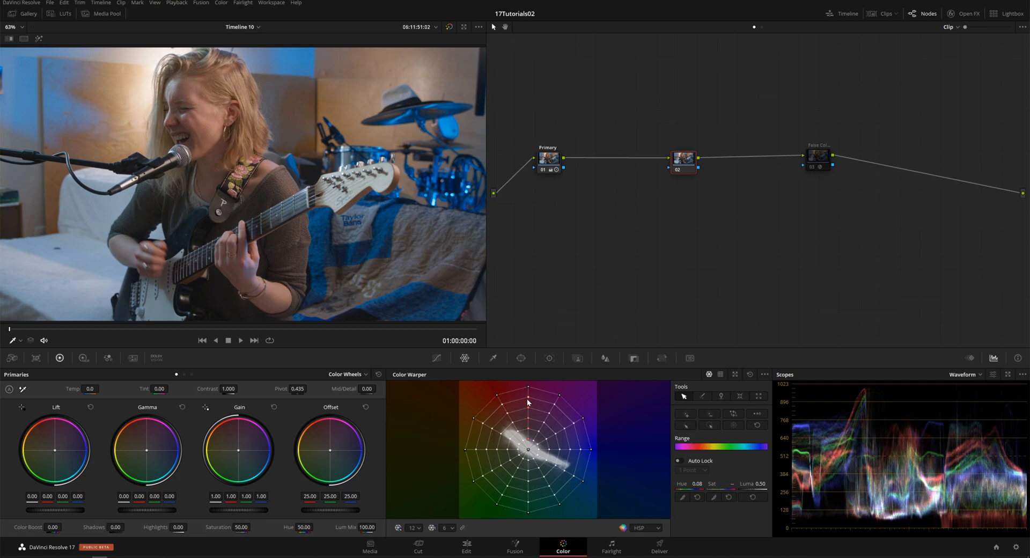
Step: Pull red and blue-side grid points inward to mute the blues, then Reset All
drag(526, 401, 506, 401)
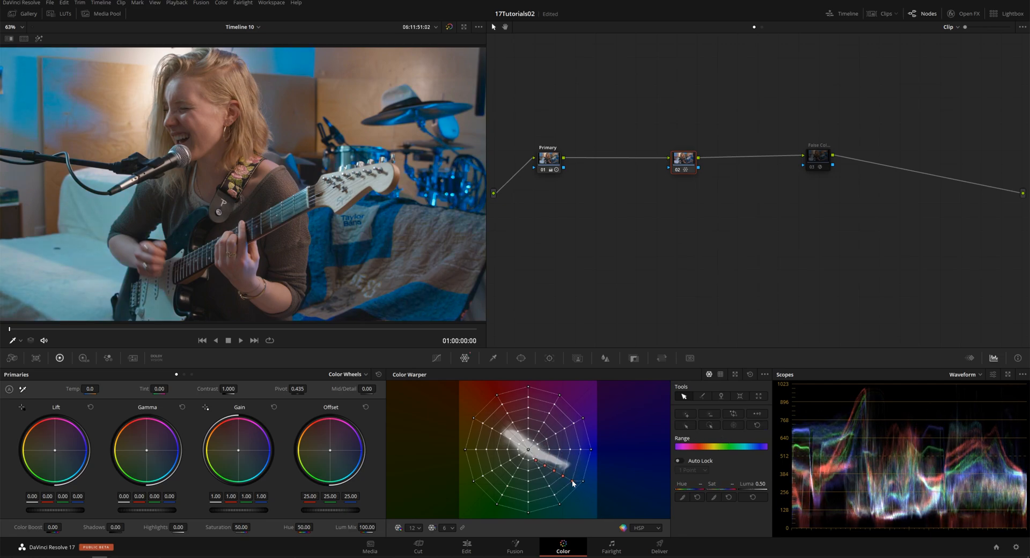
drag(573, 483, 549, 457)
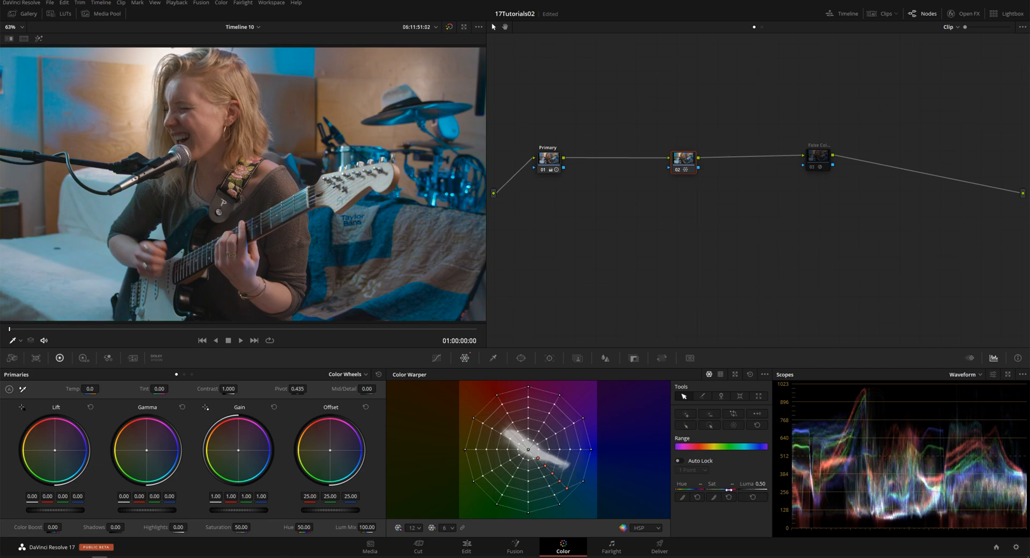
drag(537, 447, 529, 450)
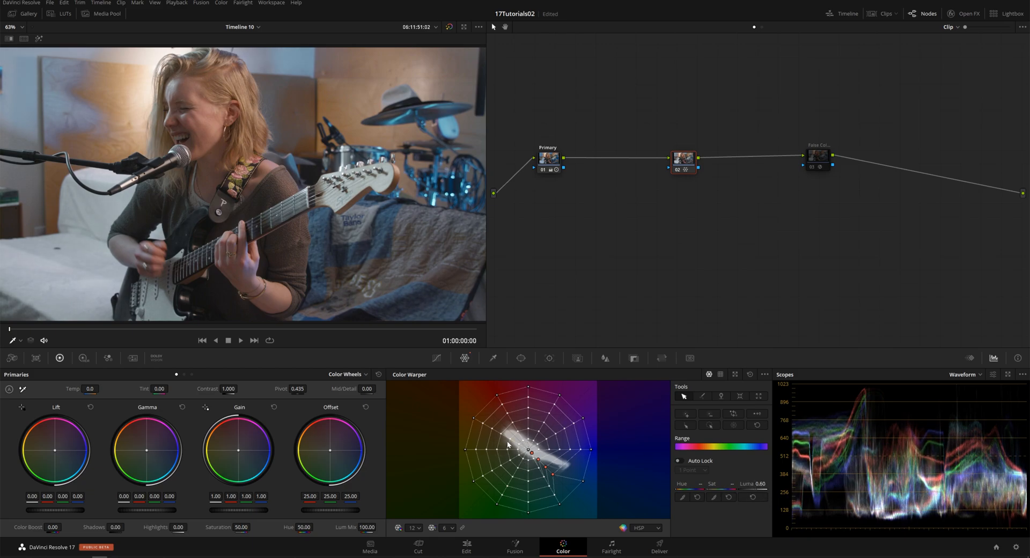
mouse_move(721, 377)
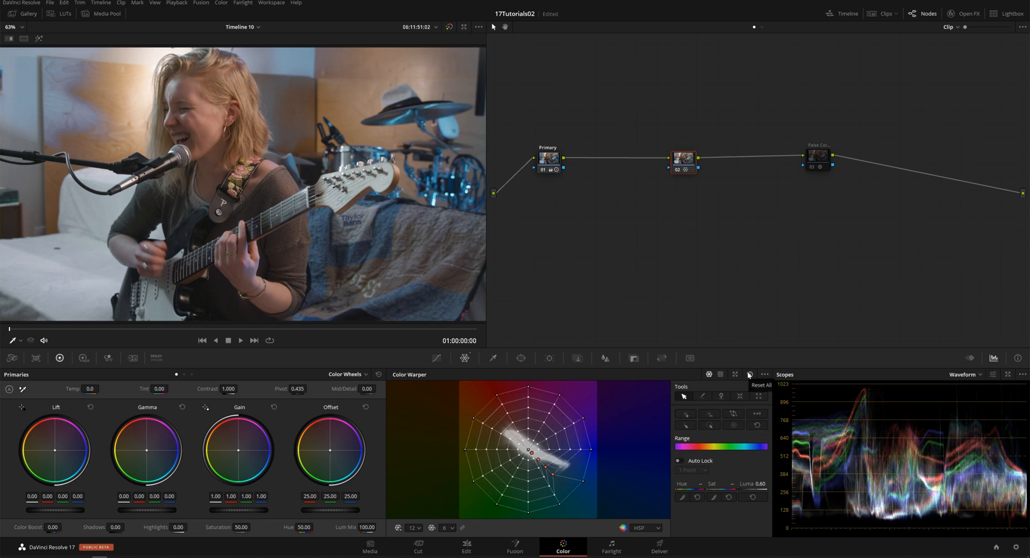
click(749, 374)
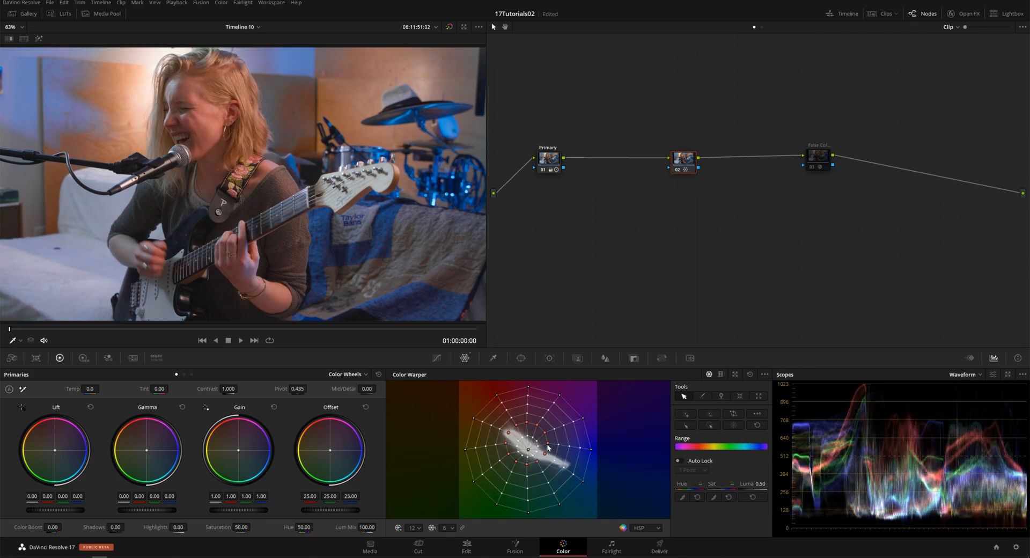
Step: Warp a grid point near the centre with outer points pinned in place
drag(545, 448, 525, 450)
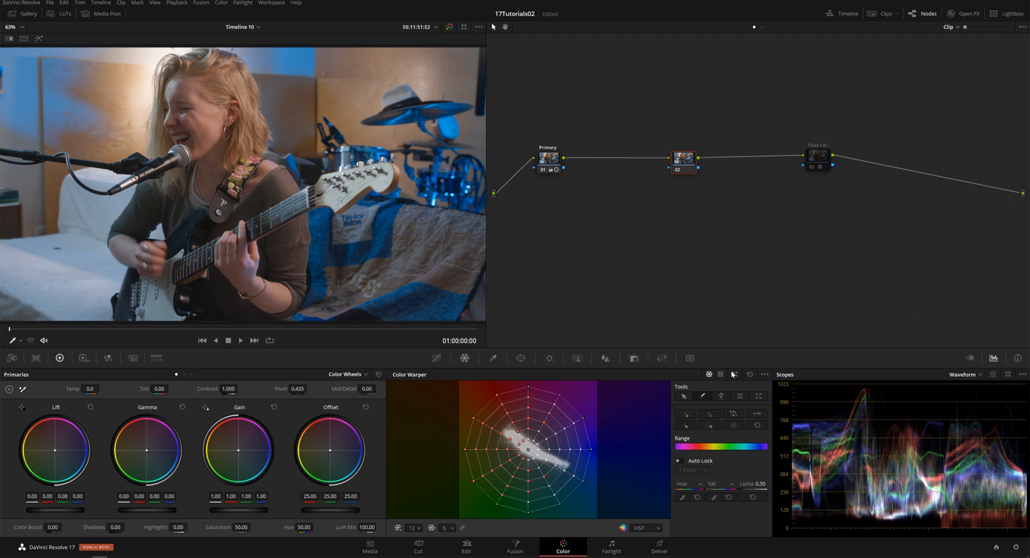
Step: Set the Color Warper grid to 24 hue divisions for a denser mesh
click(412, 528)
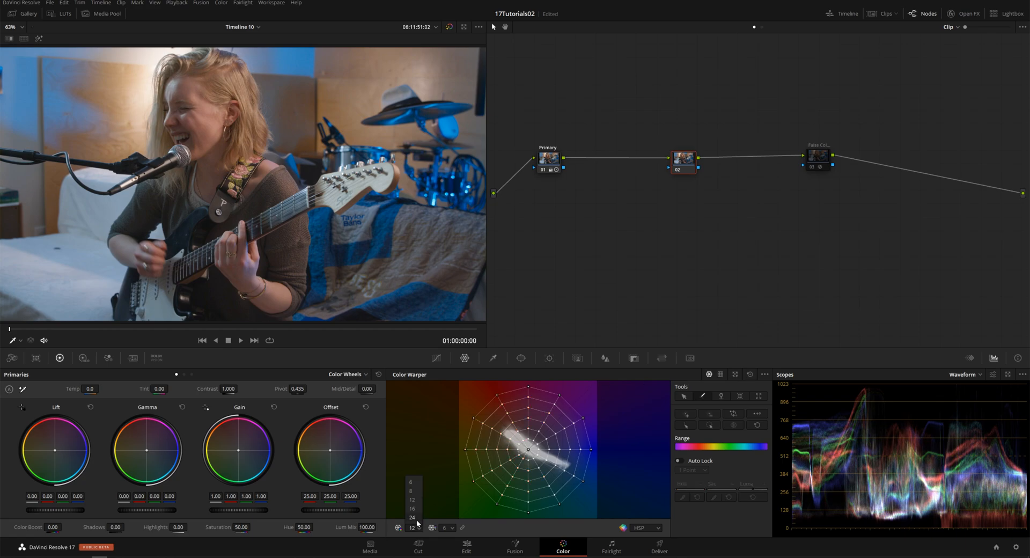
click(413, 527)
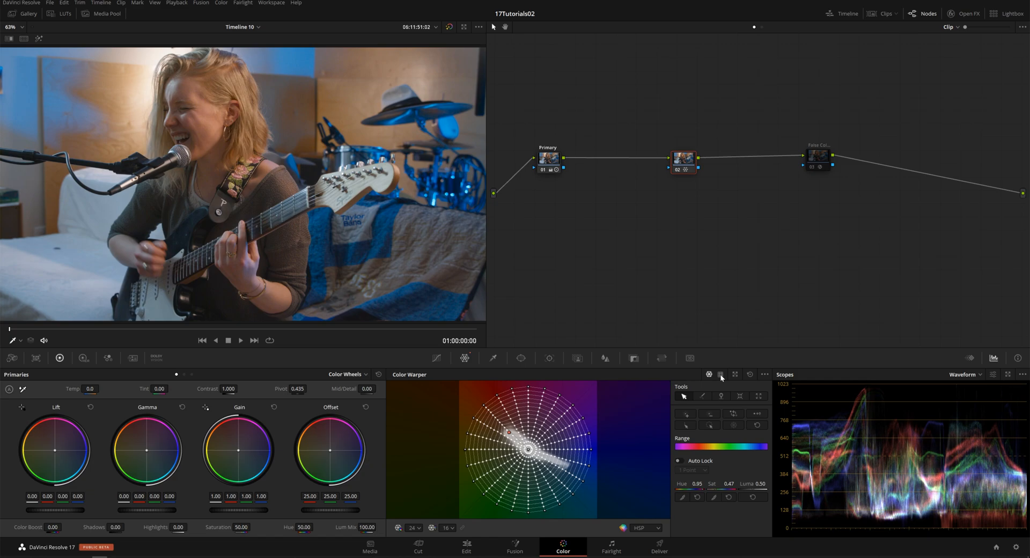
Step: Switch to chroma–luma grids, keep HSP as the colour model, and rotate the axis angle to -2.52
click(720, 374)
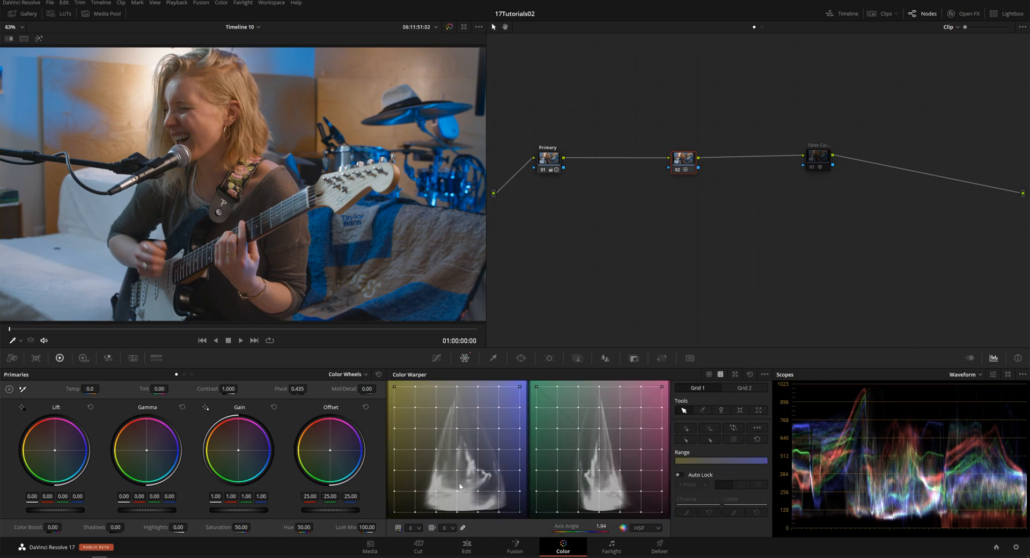
mouse_move(377, 431)
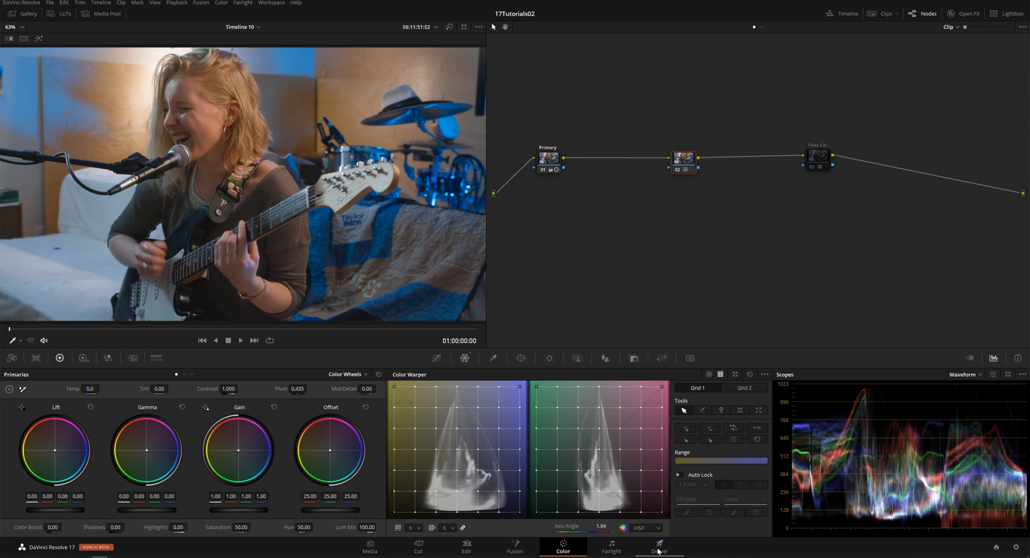
click(645, 528)
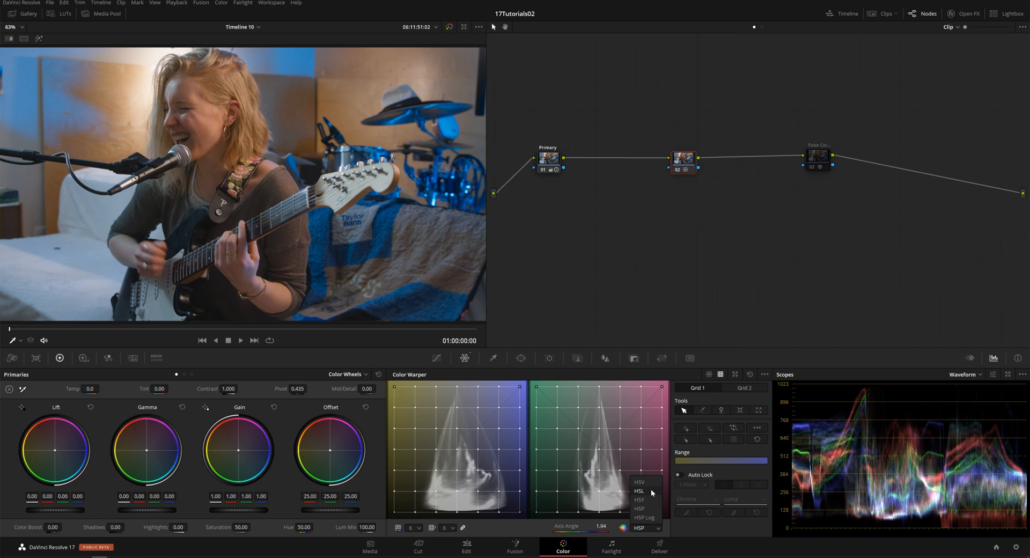
click(638, 499)
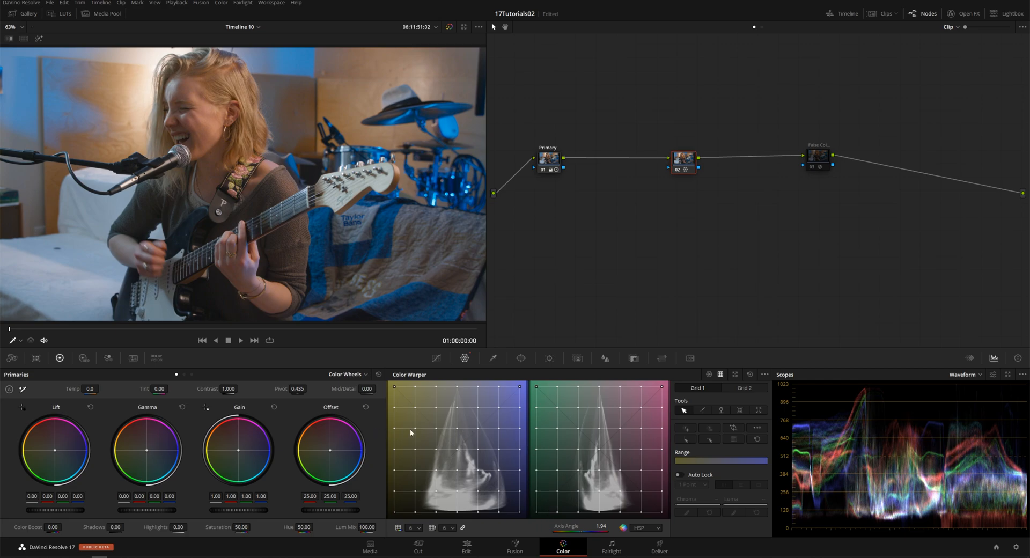
drag(584, 526, 582, 526)
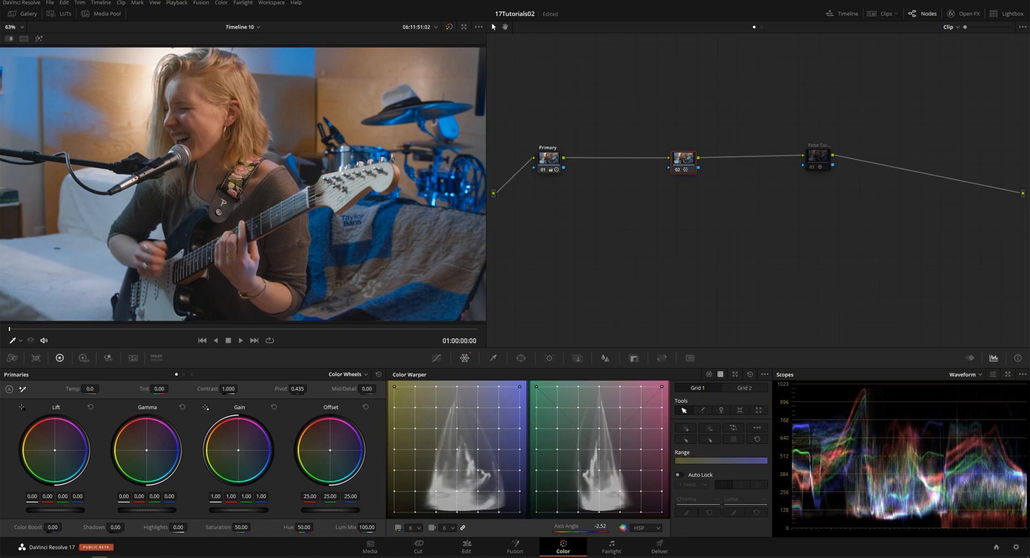
click(413, 528)
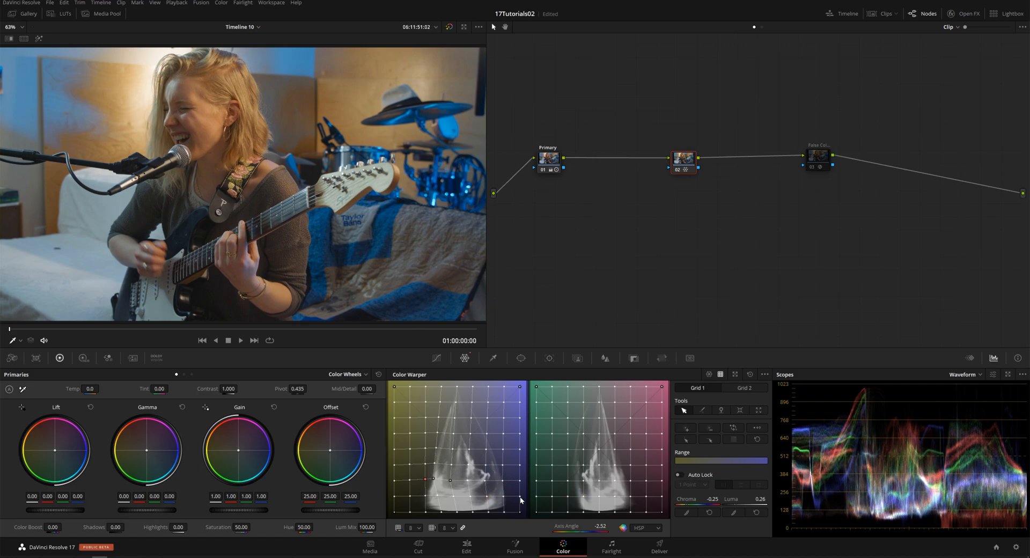
Step: Pull a lower and a mid grid point on Grid 1 to warm and add contrast to the shot
drag(451, 482, 506, 500)
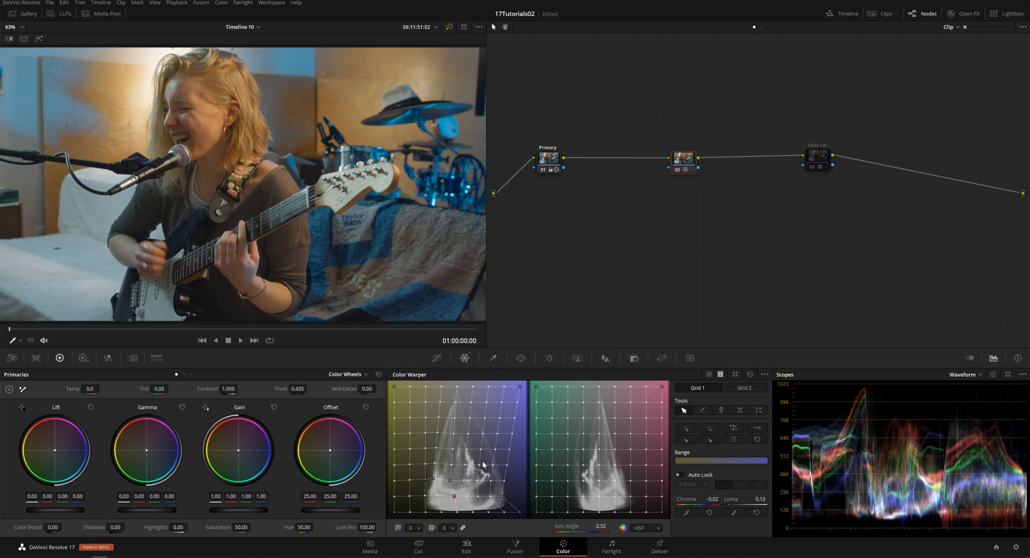
drag(500, 397, 520, 405)
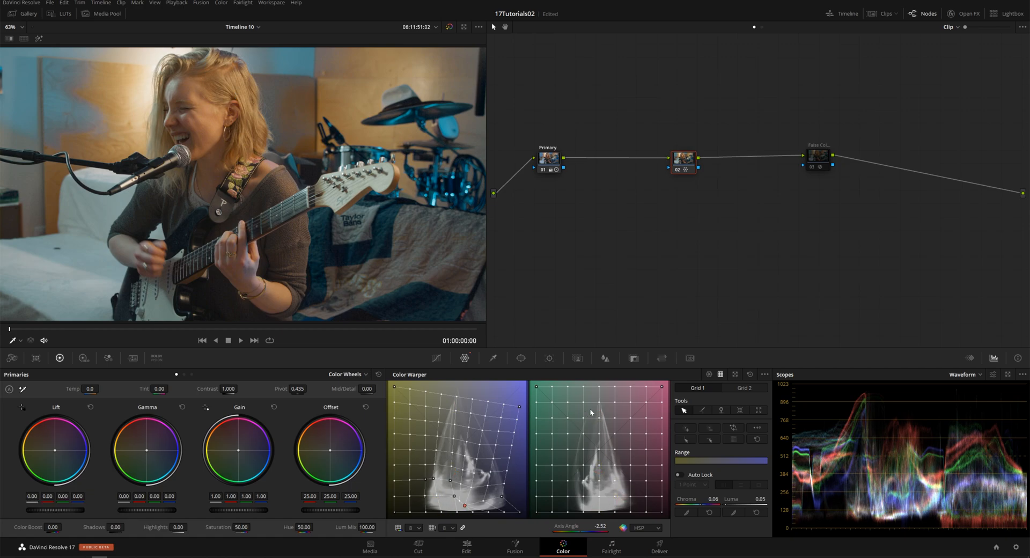
mouse_move(569, 448)
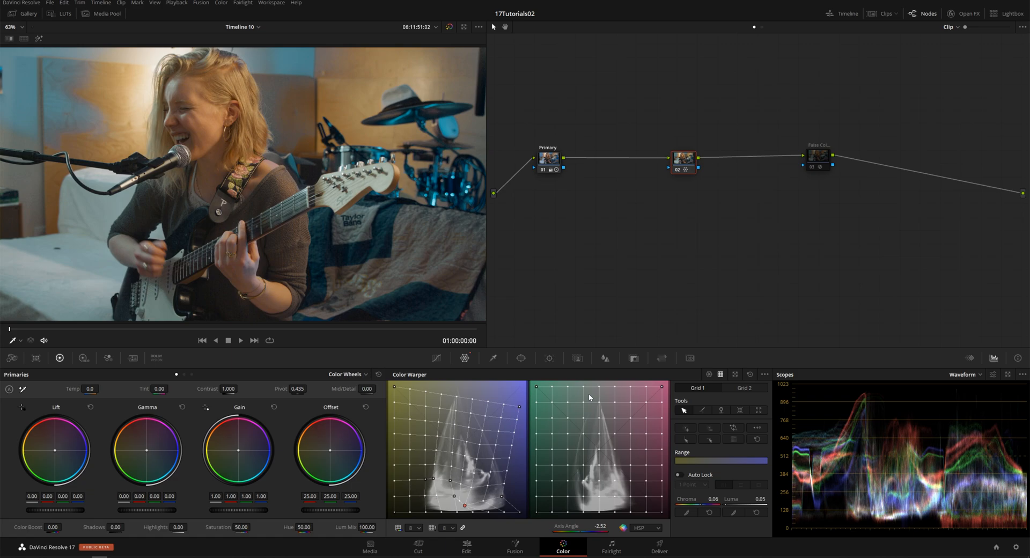
mouse_move(895, 103)
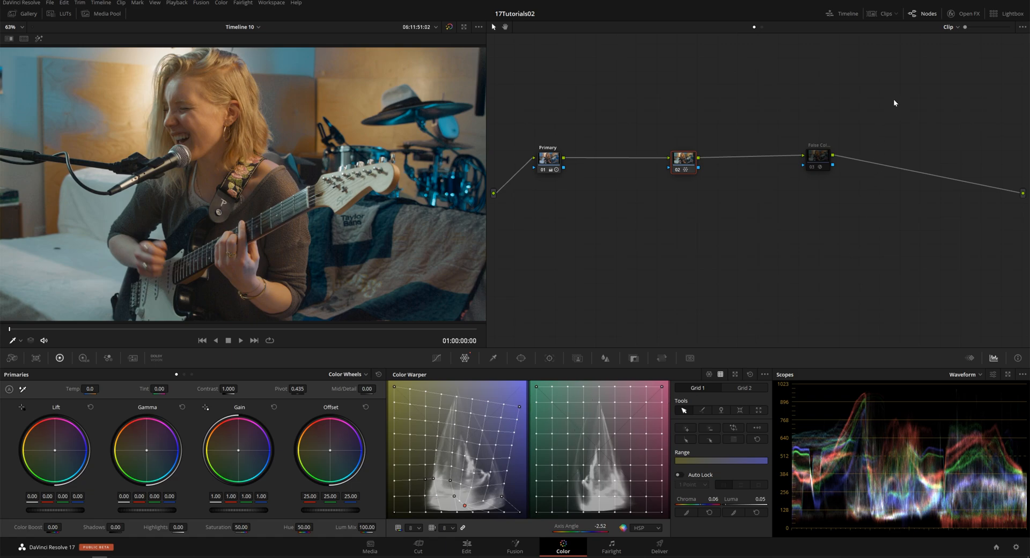
mouse_move(454, 379)
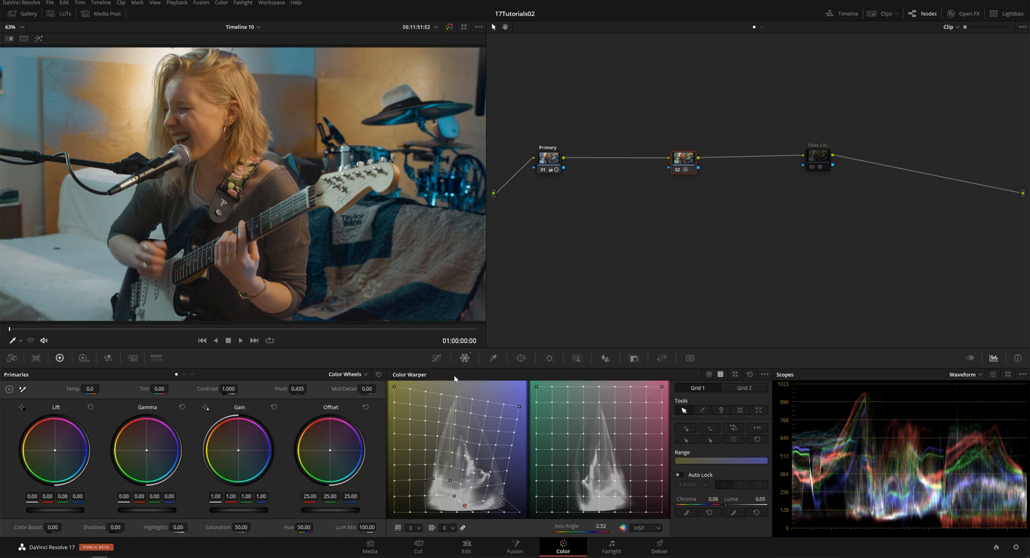
mouse_move(477, 440)
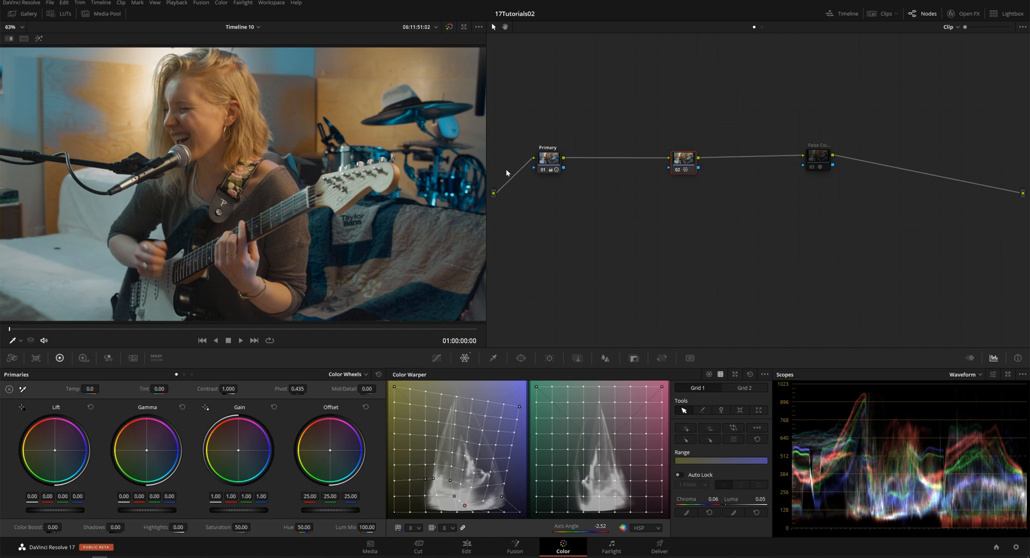
mouse_move(697, 191)
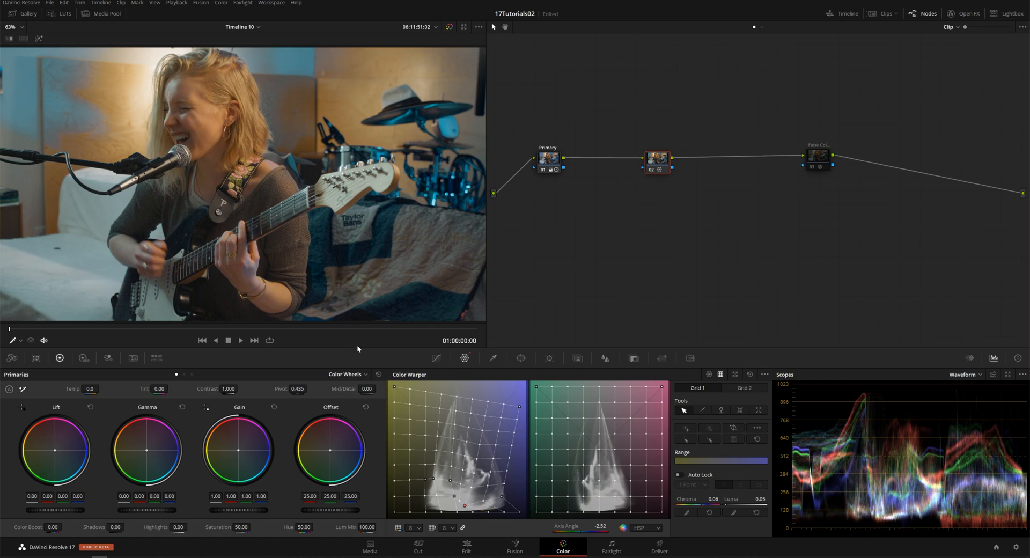
mouse_move(483, 178)
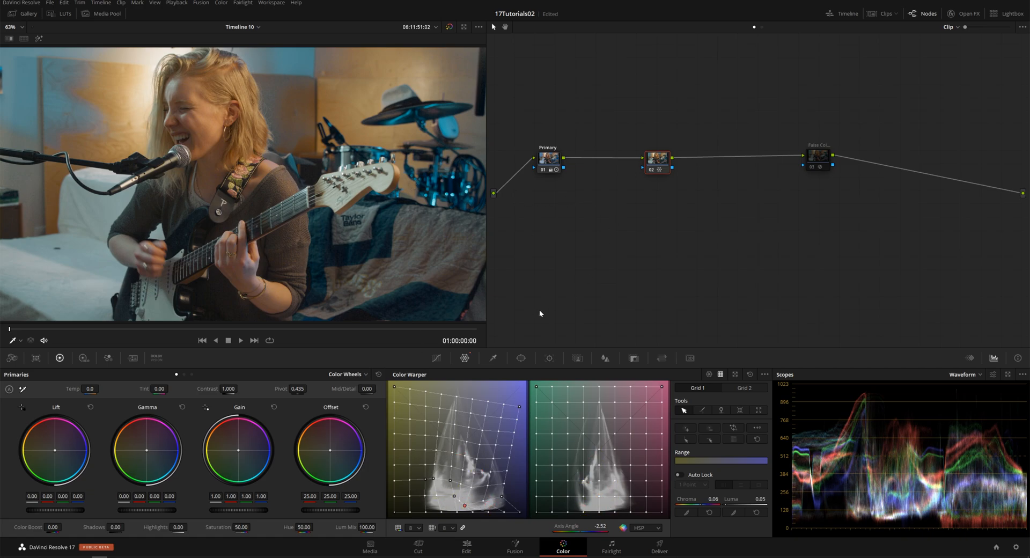
mouse_move(552, 263)
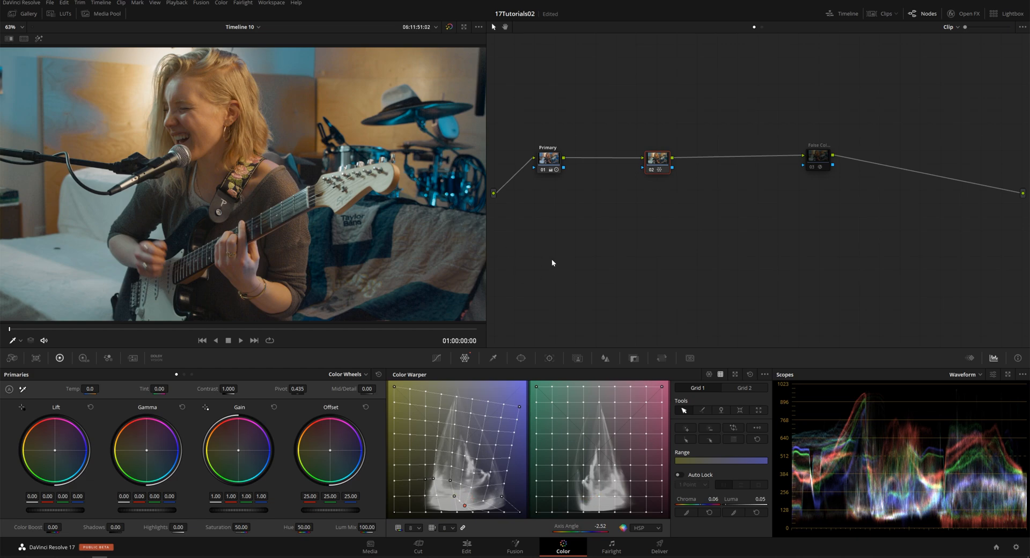
mouse_move(558, 251)
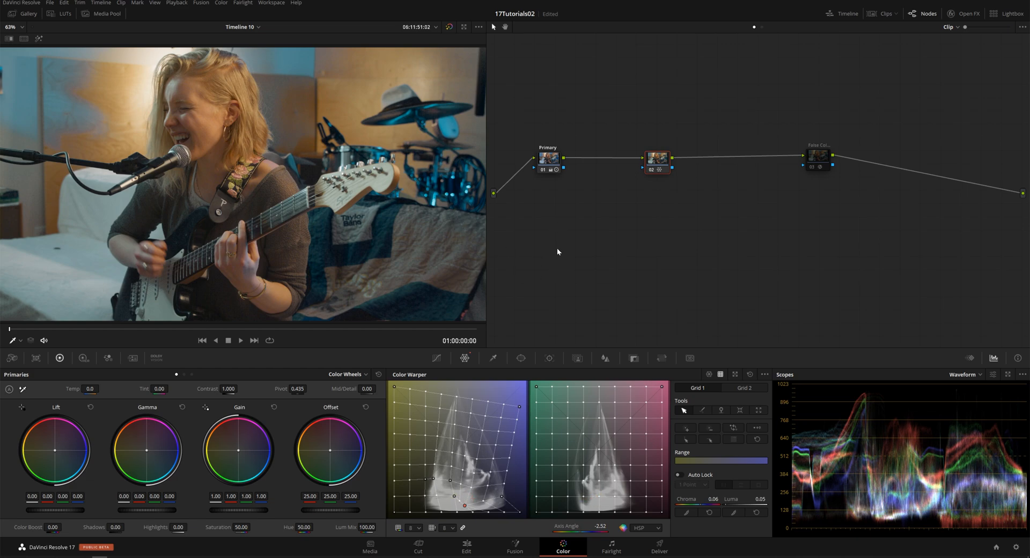